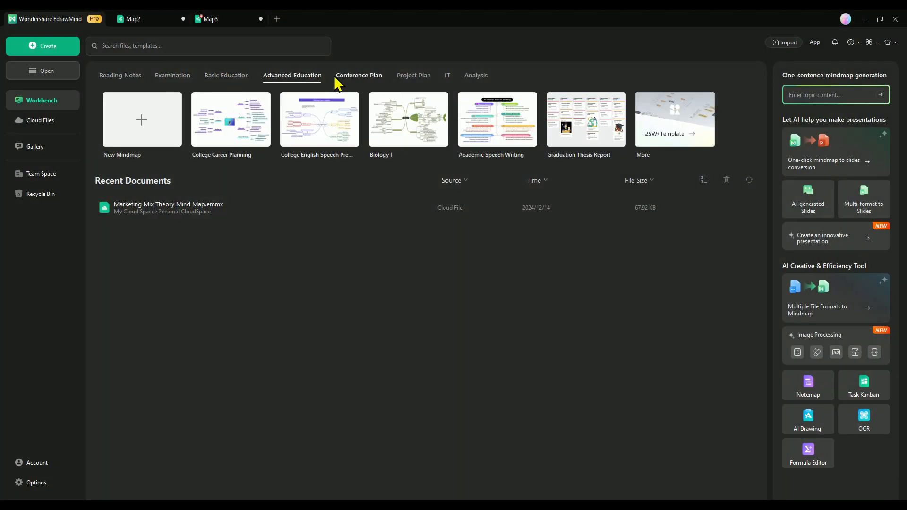
Step: Search the Workbench for 'business' and open the eco-friendly plant business mind map
text(buisness)
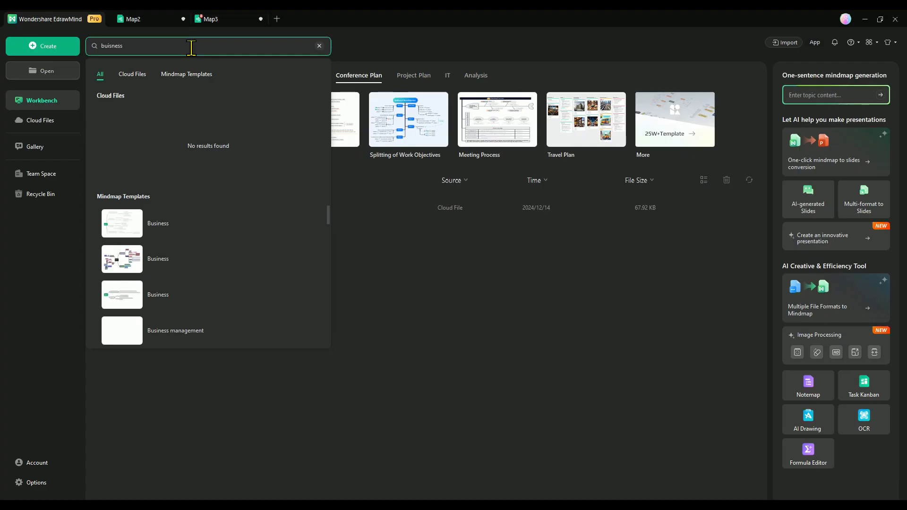
click(318, 45)
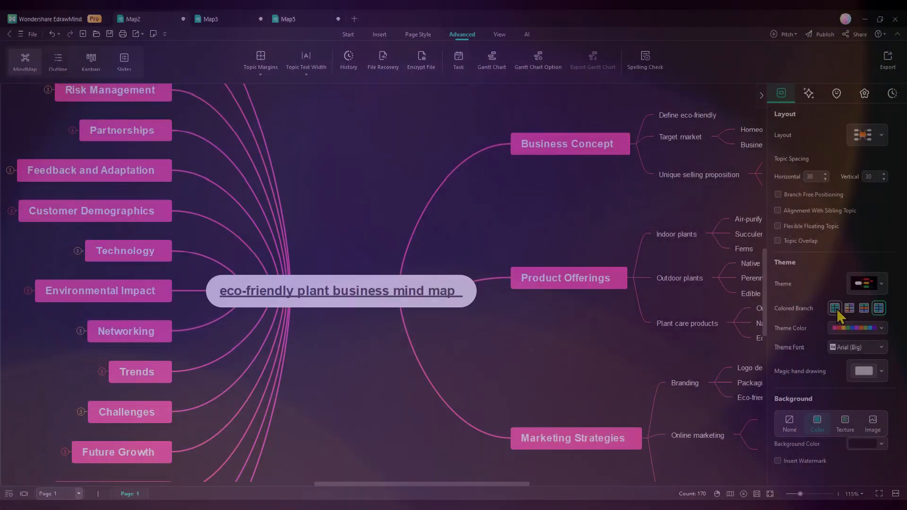
Step: Apply a Colored Branch page style so branches alternate red and yellow, then show the central topic's layout options
click(881, 328)
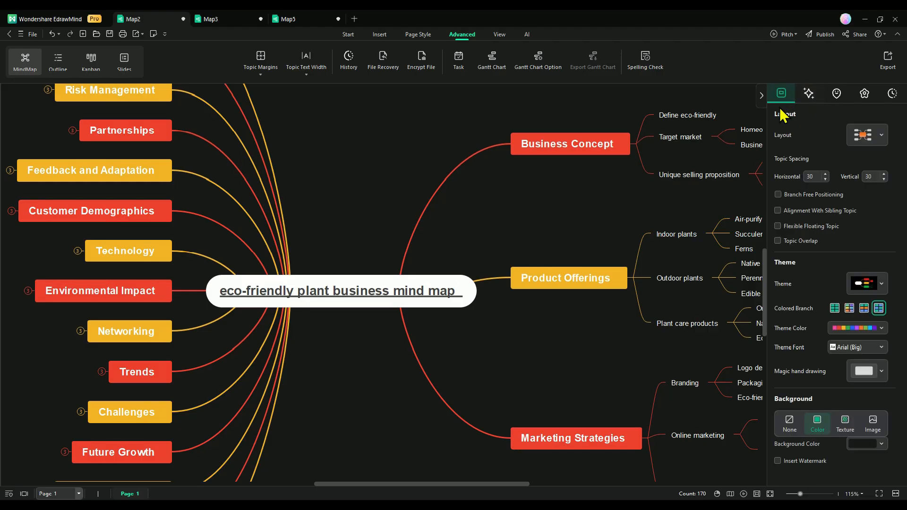
click(340, 290)
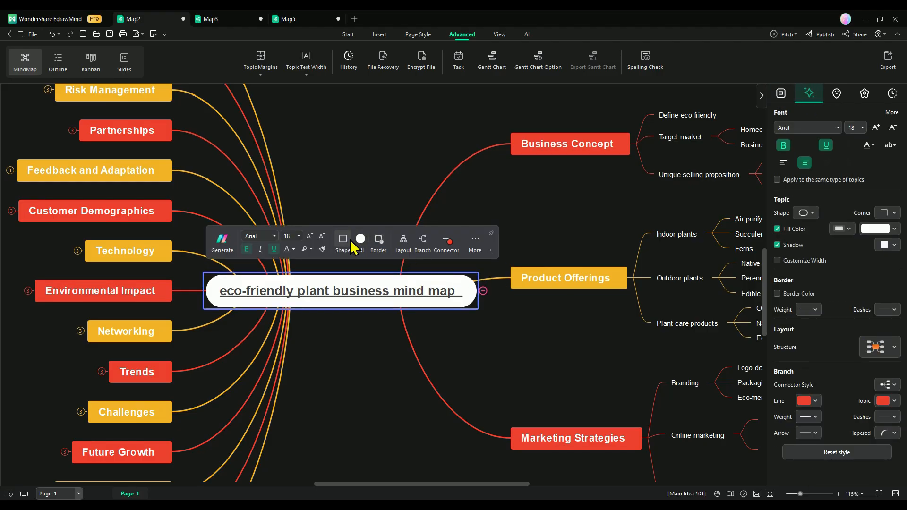
click(342, 241)
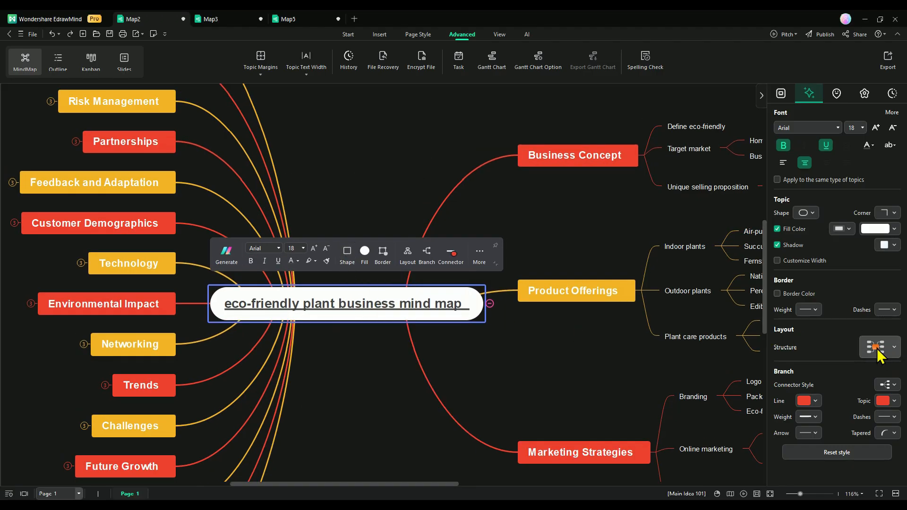
click(893, 347)
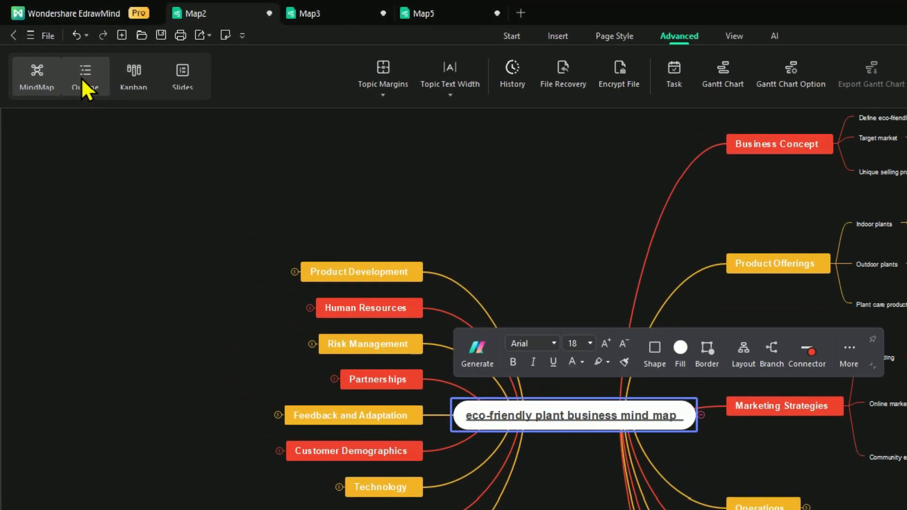
Step: Show the map as an outline with a solid background, trying widescreen then narrow width
click(84, 74)
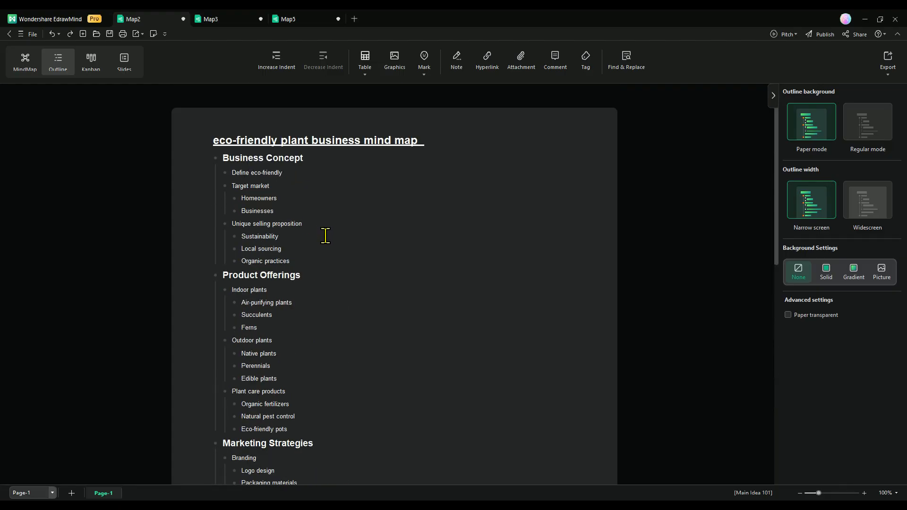
click(826, 271)
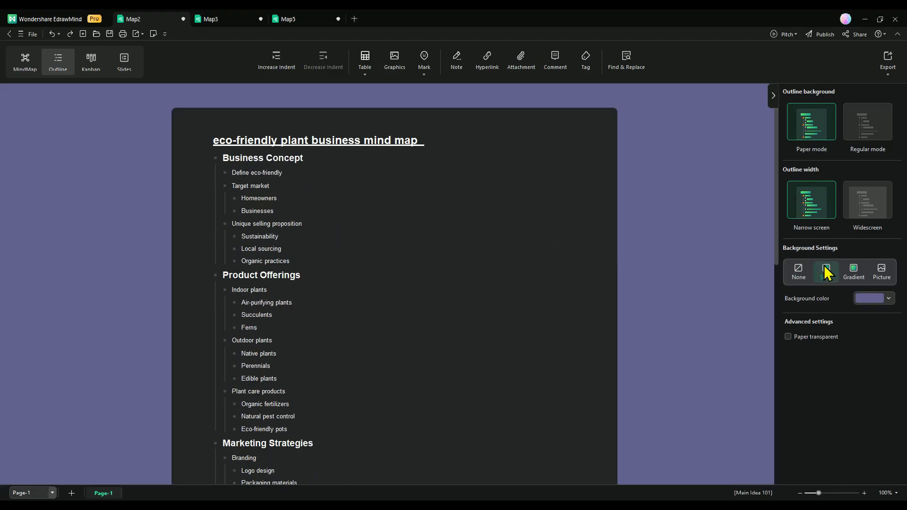
click(867, 200)
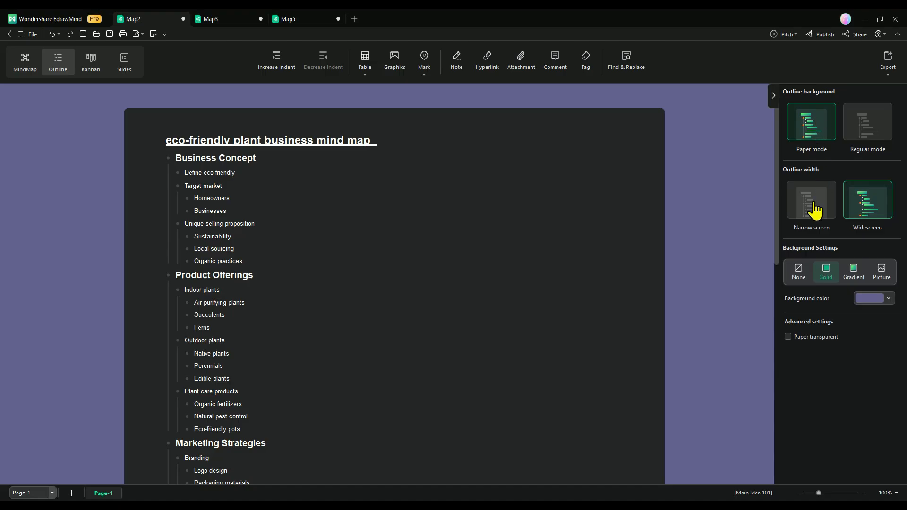
click(853, 271)
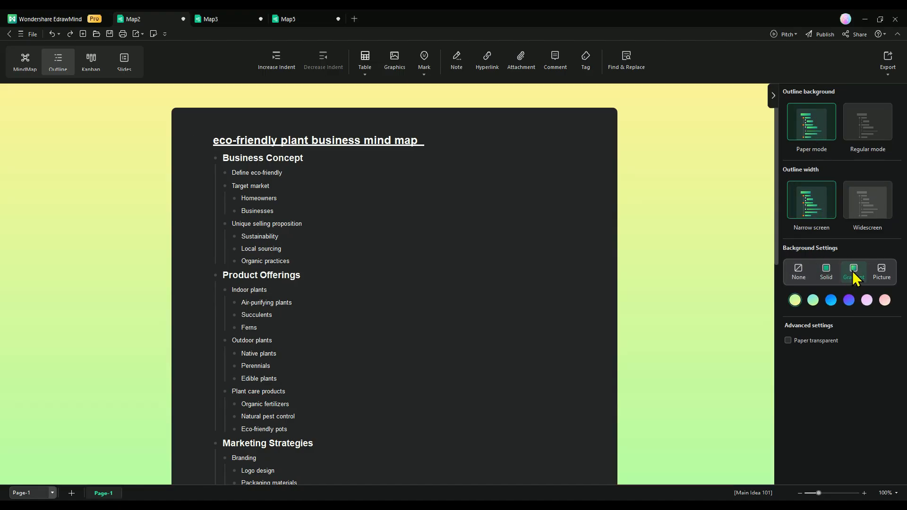
Step: Try picture and solid backgrounds, then return the outline to paper mode
click(881, 272)
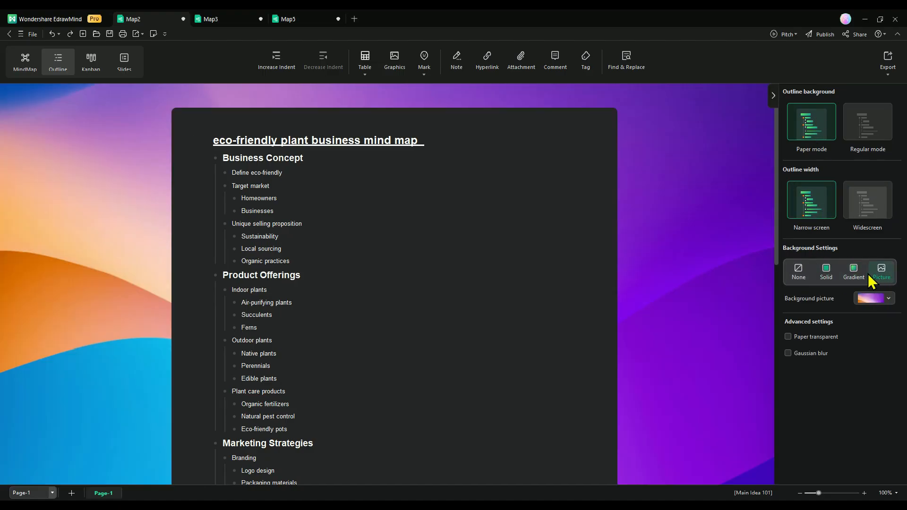
click(825, 271)
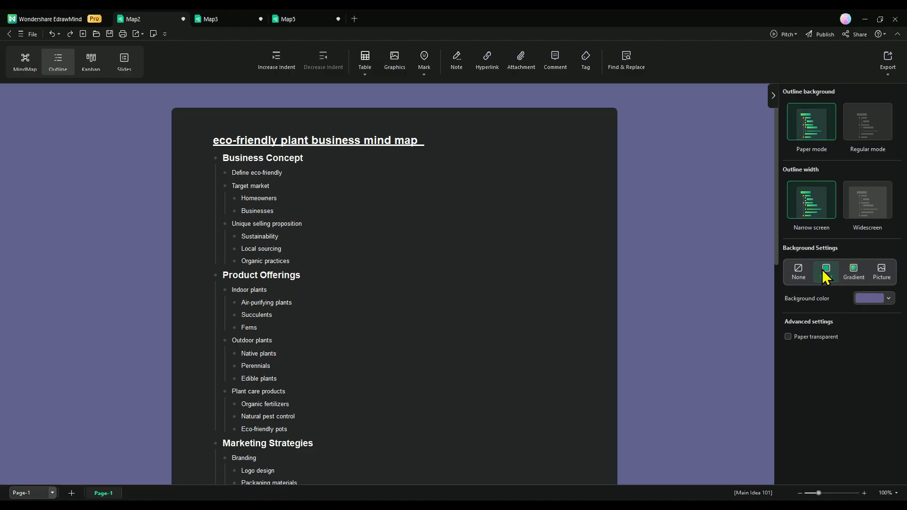
click(797, 272)
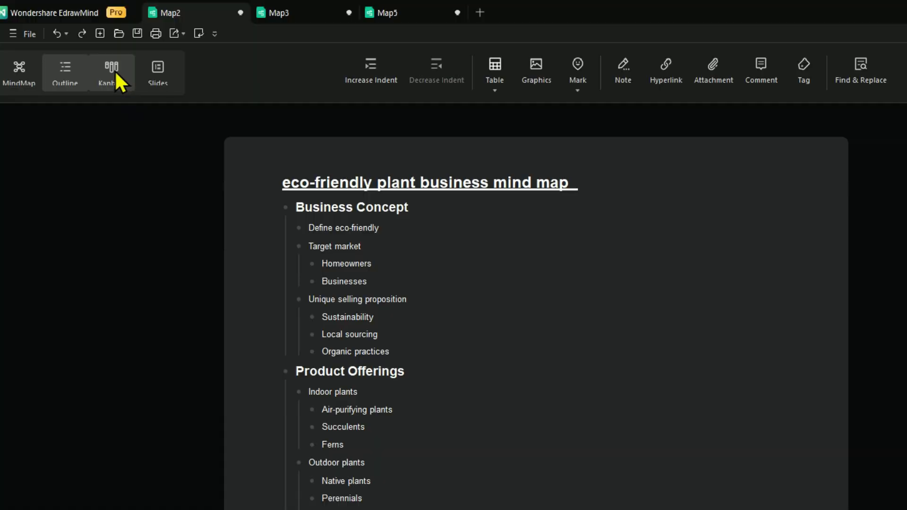
Step: Show the map as a Kanban board and recolor cards, toggling a progress bar on Increasing demand
click(106, 69)
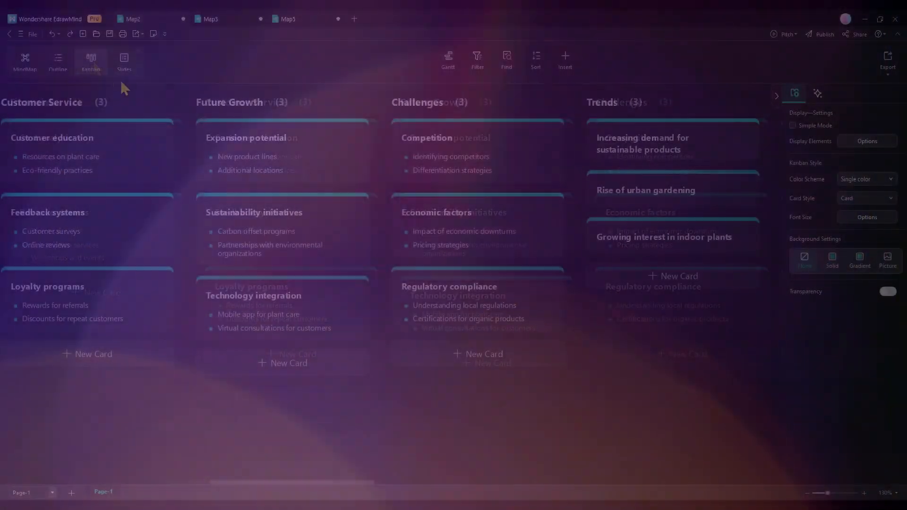
click(818, 93)
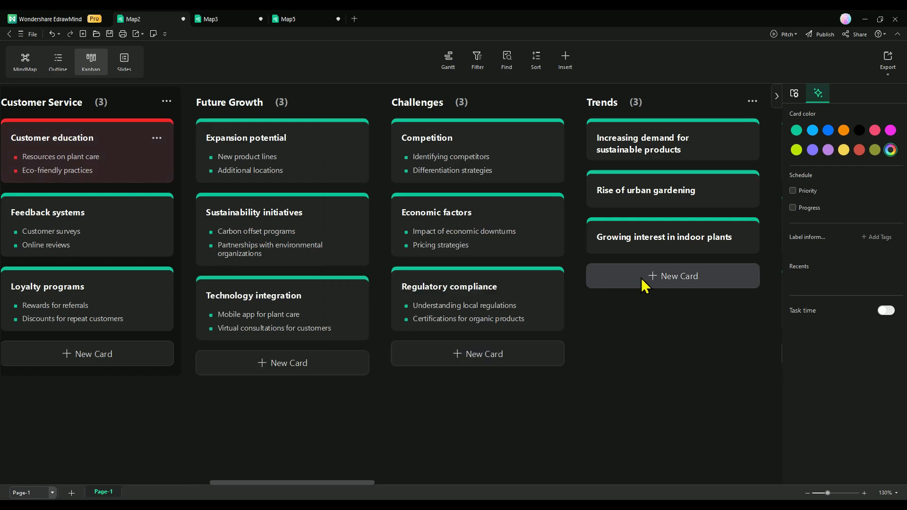
click(795, 151)
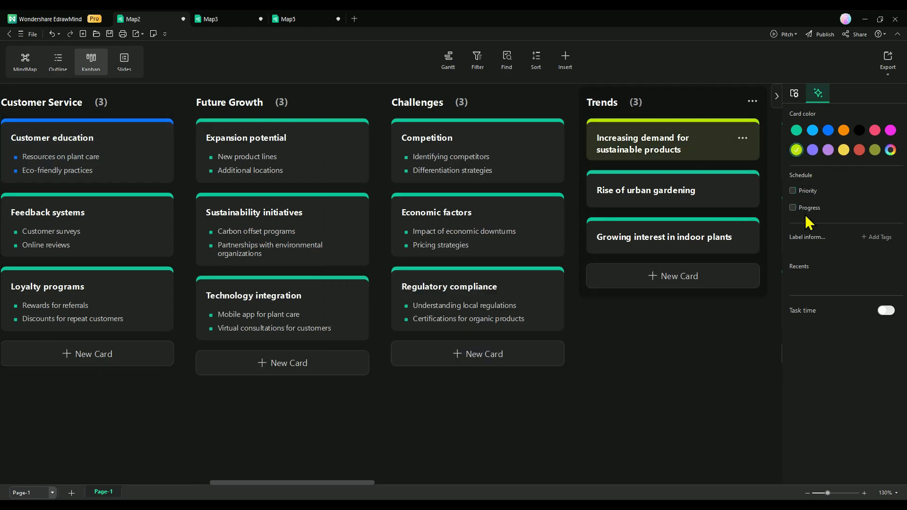
click(793, 208)
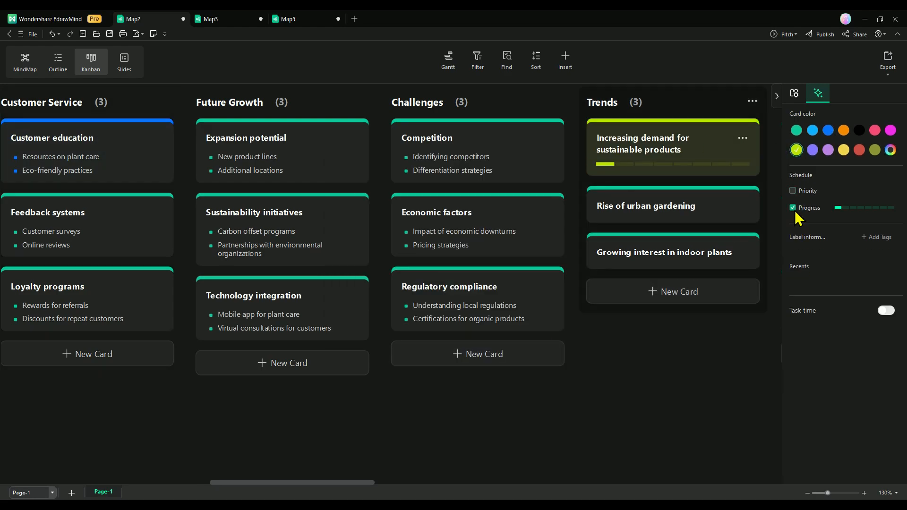
click(792, 207)
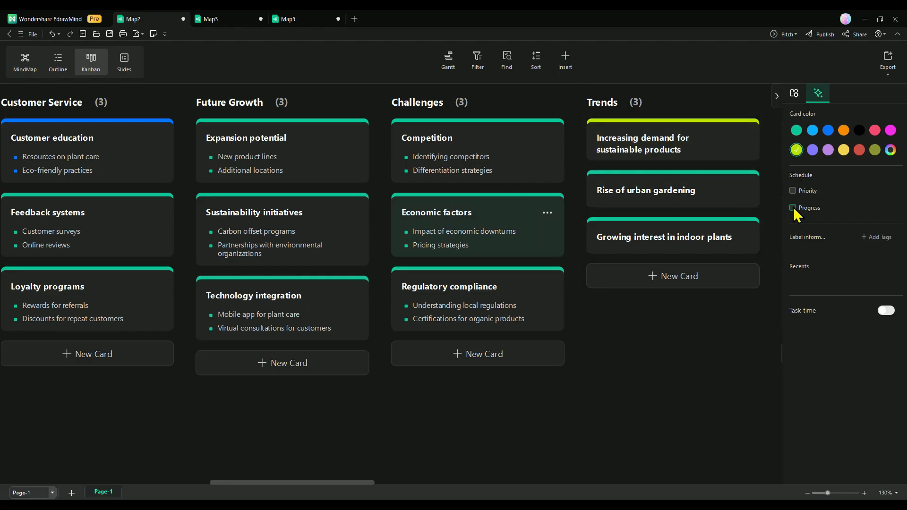
Step: Set Sustainability initiatives progress to half, color it yellow and give the board a solid background
click(792, 208)
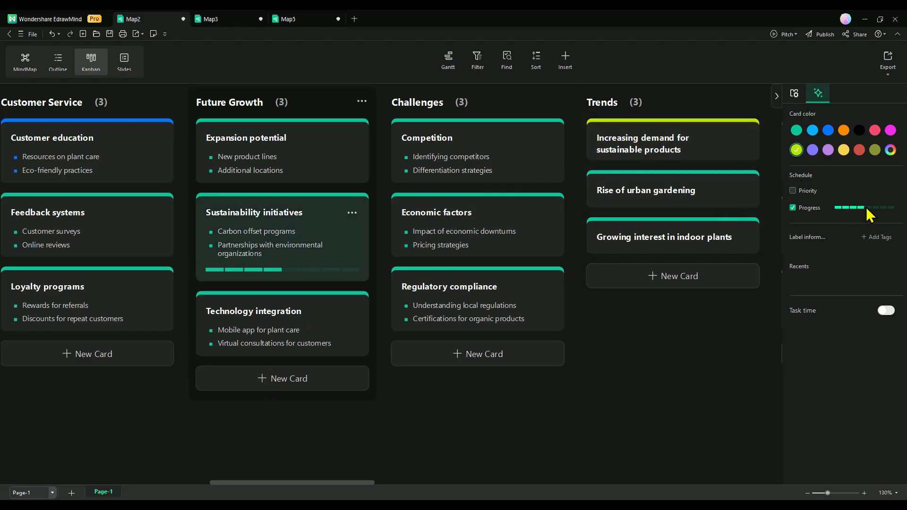
click(87, 353)
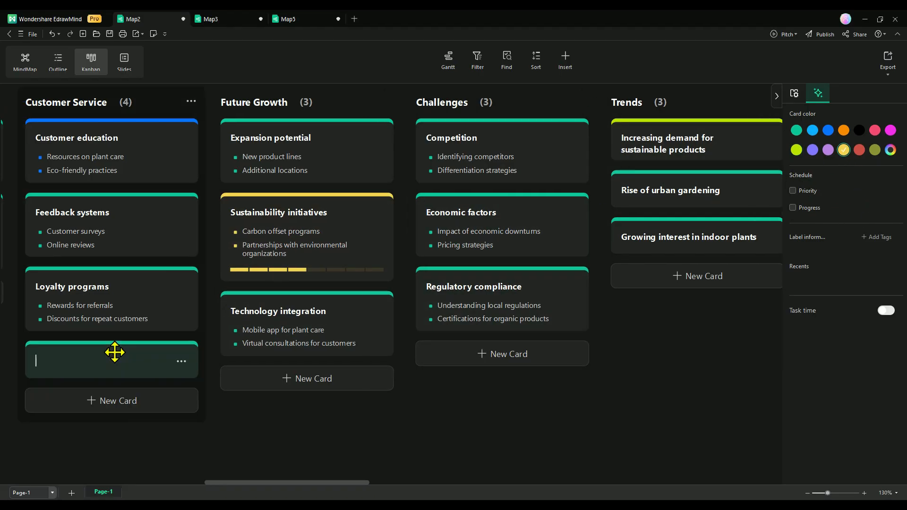
click(794, 93)
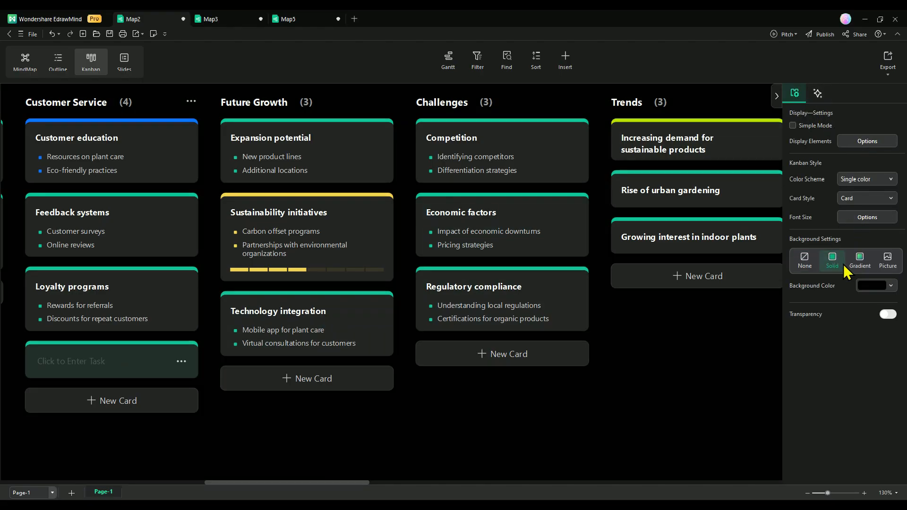
click(803, 261)
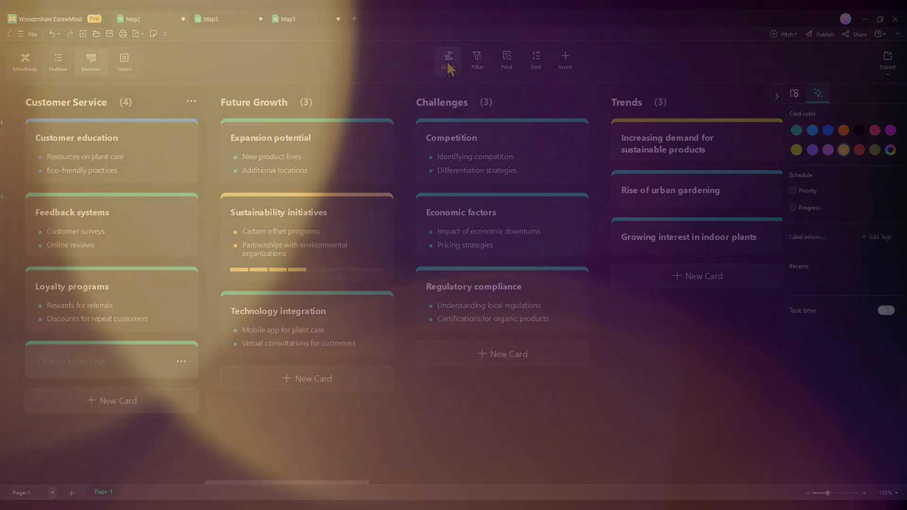
Step: Show the Gantt timeline, the card search box and add a new empty card, then leave the board
click(446, 68)
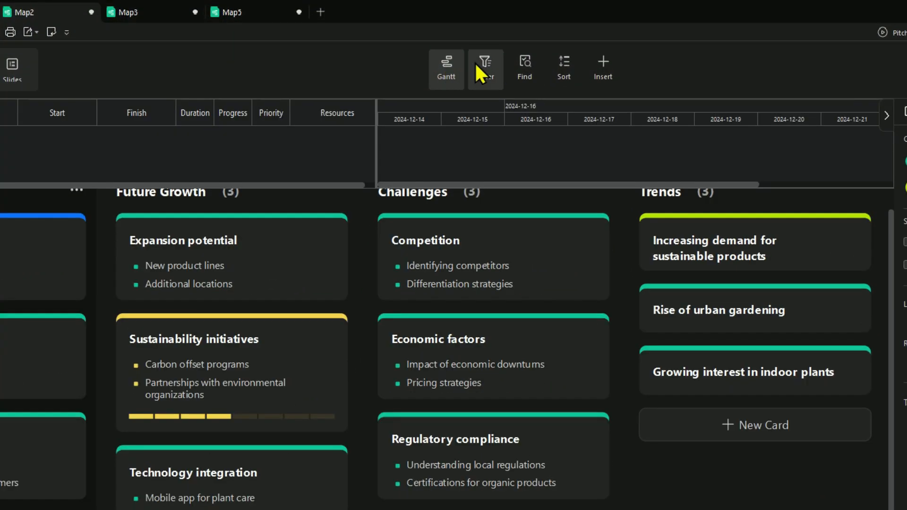
click(524, 66)
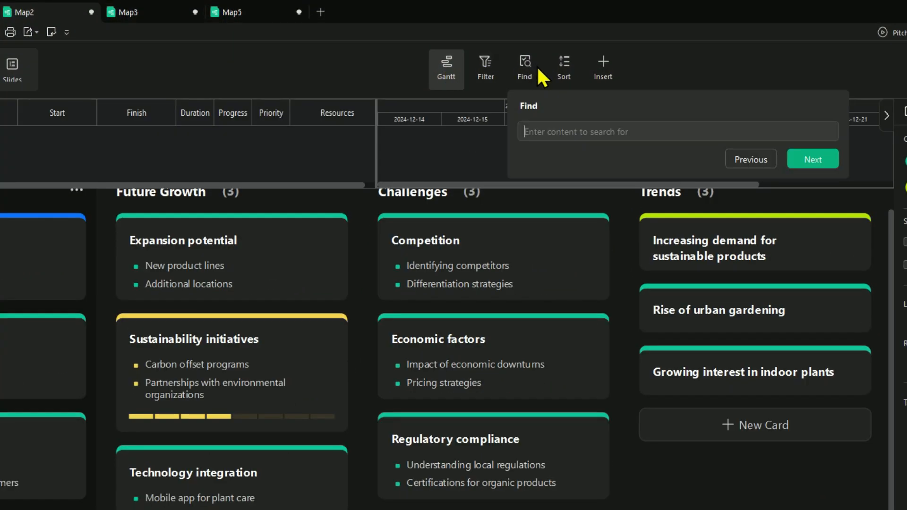
click(563, 68)
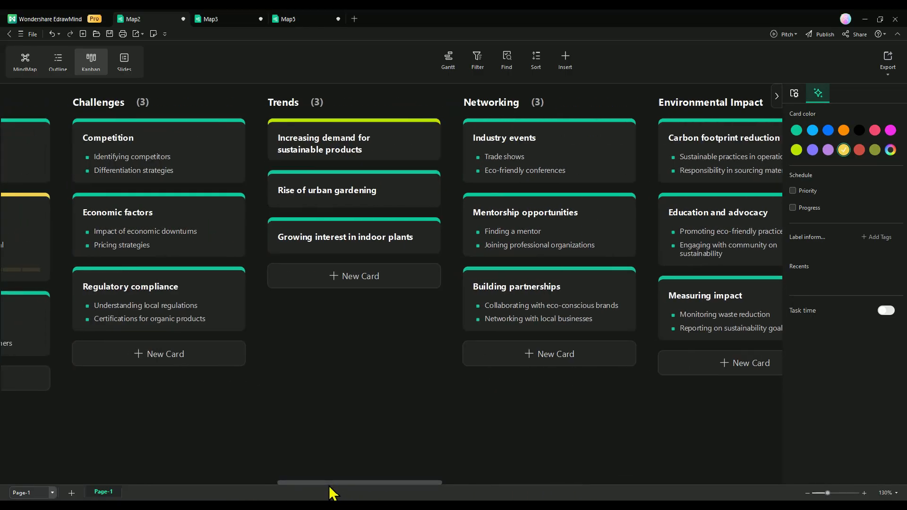
click(124, 60)
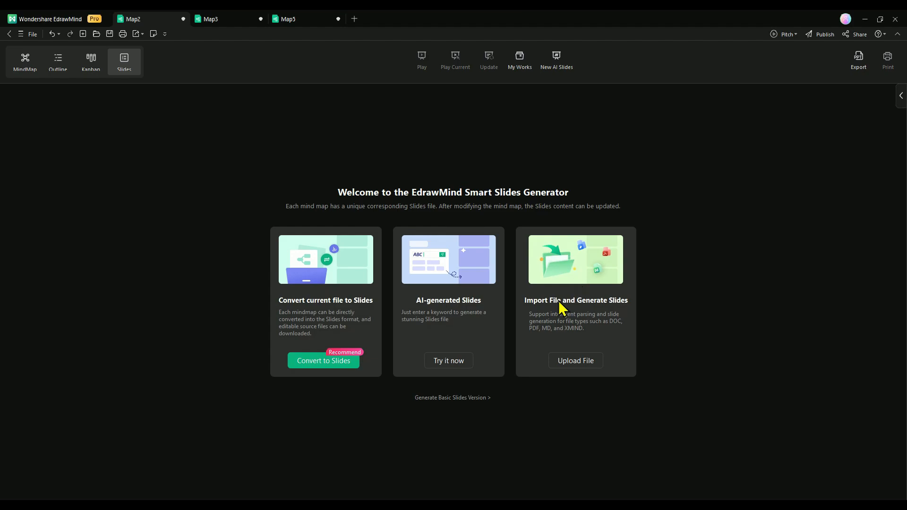
Step: Convert the map to slides, filter templates to dark colors and preview the dark paint-splash template
click(323, 360)
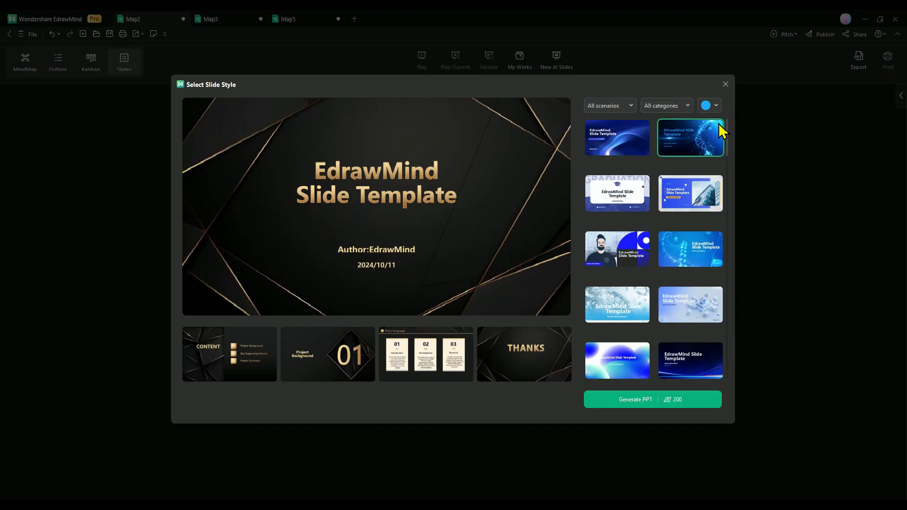
click(708, 105)
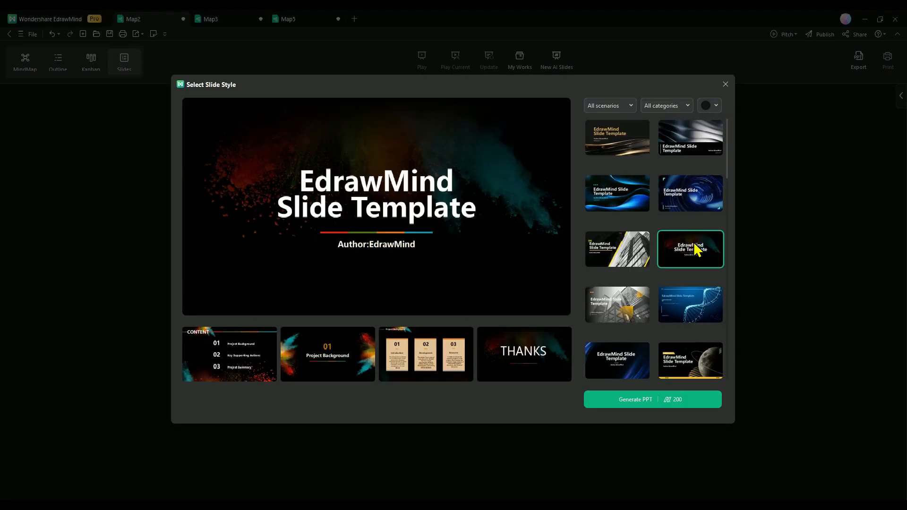
click(635, 398)
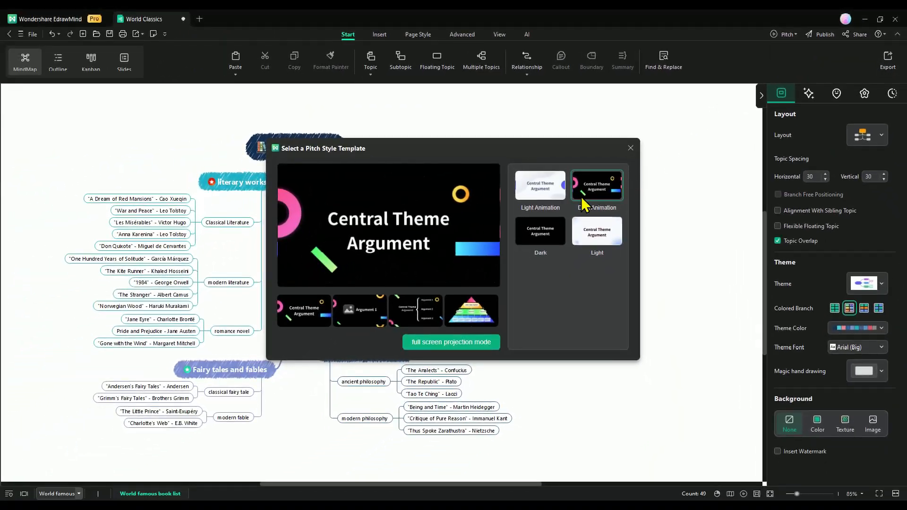
Step: Present World Classics in the dark animated pitch style and advance through its slides
click(450, 342)
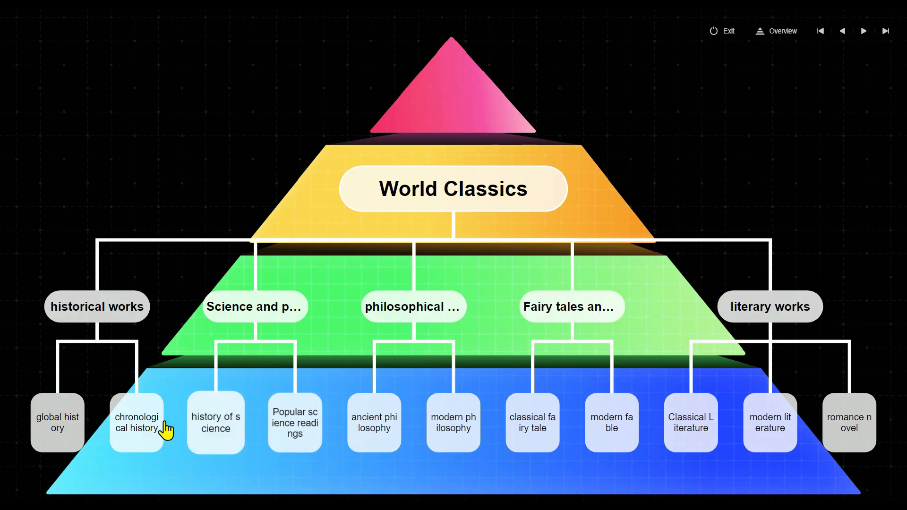
click(863, 30)
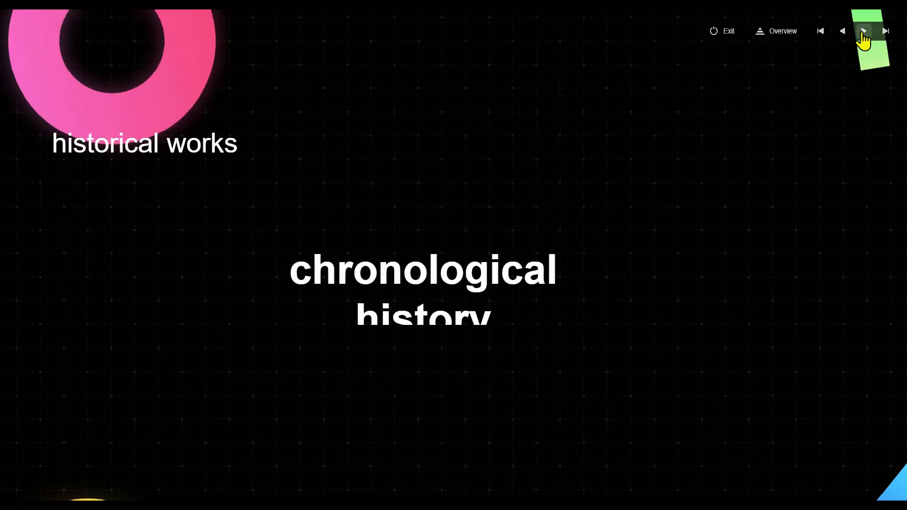
click(863, 31)
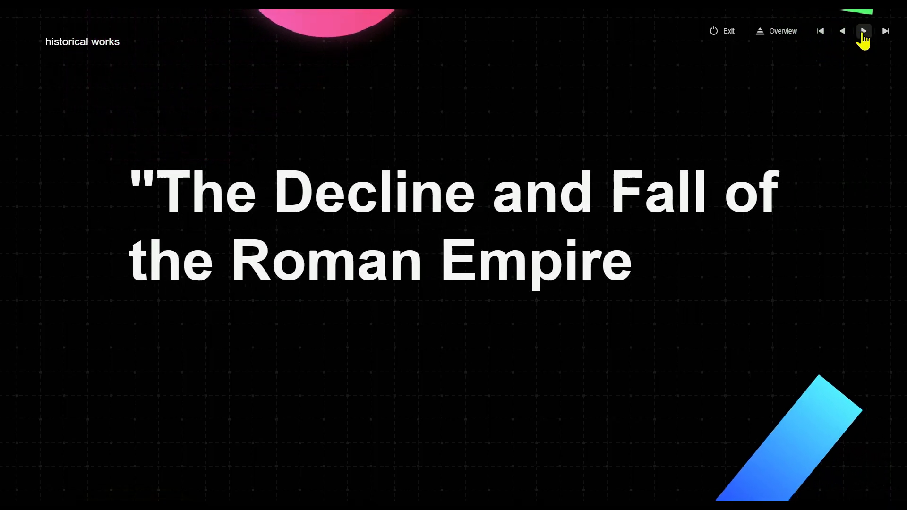
click(863, 31)
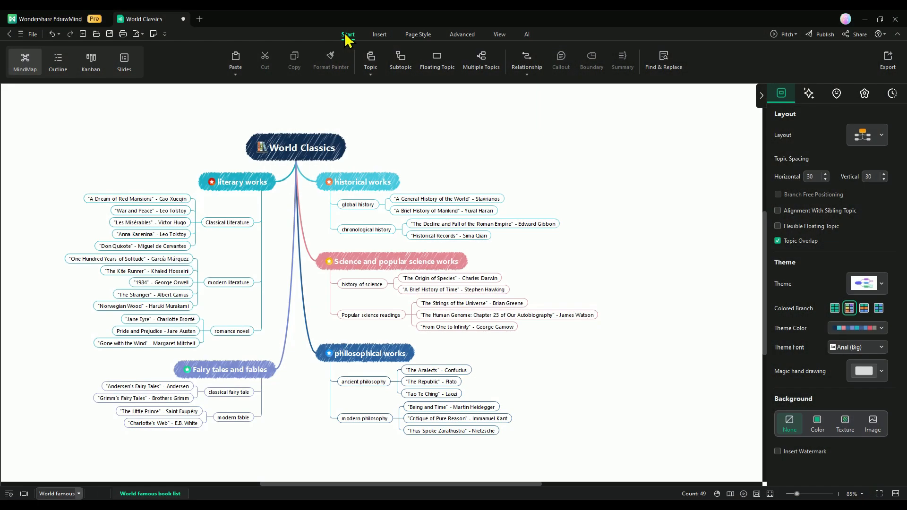
Step: Reach the Smart Cutout image processing tool via Insert > Picture and browse its other tool tabs
click(380, 34)
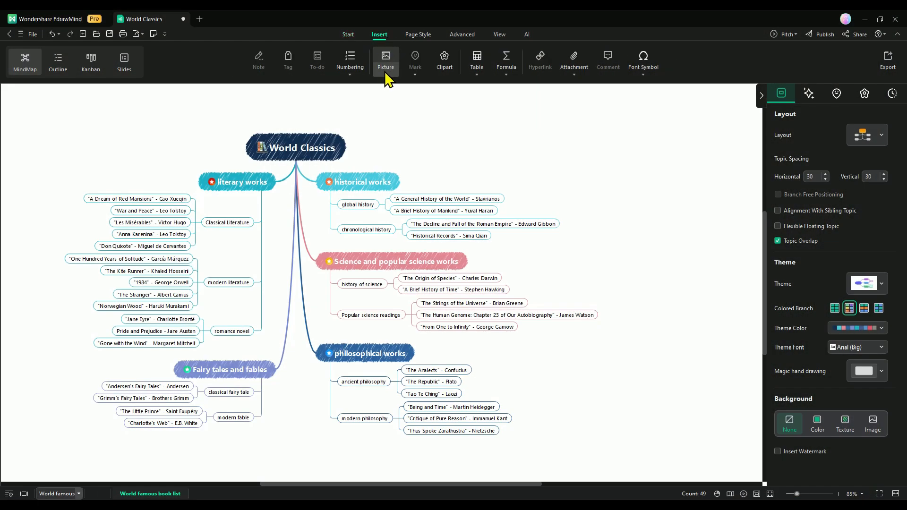
click(385, 61)
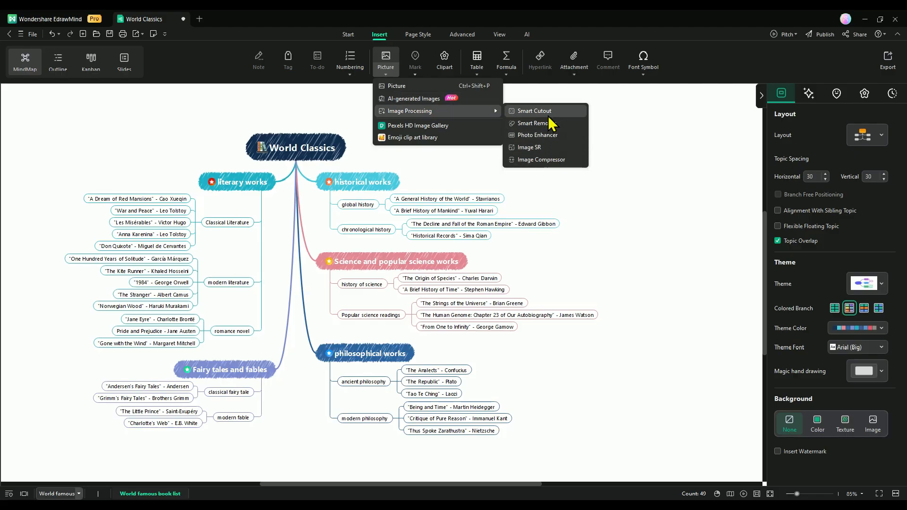
click(533, 111)
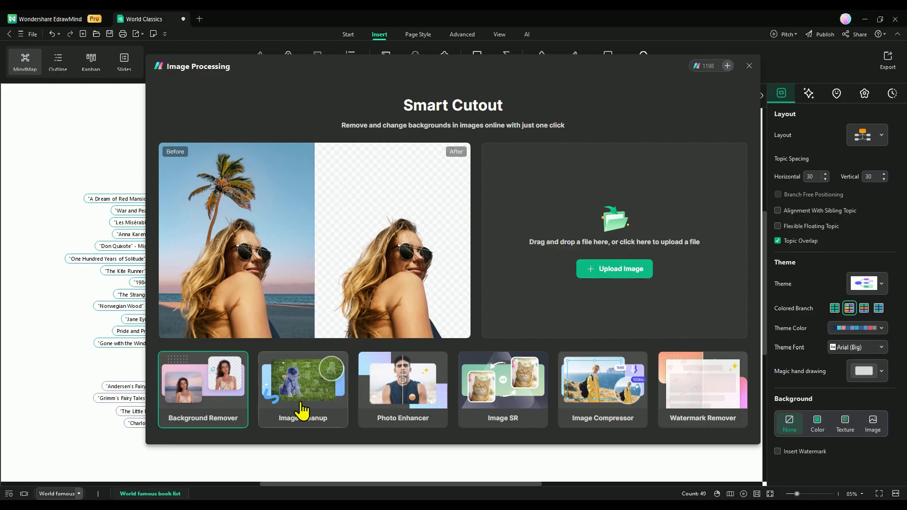
click(403, 389)
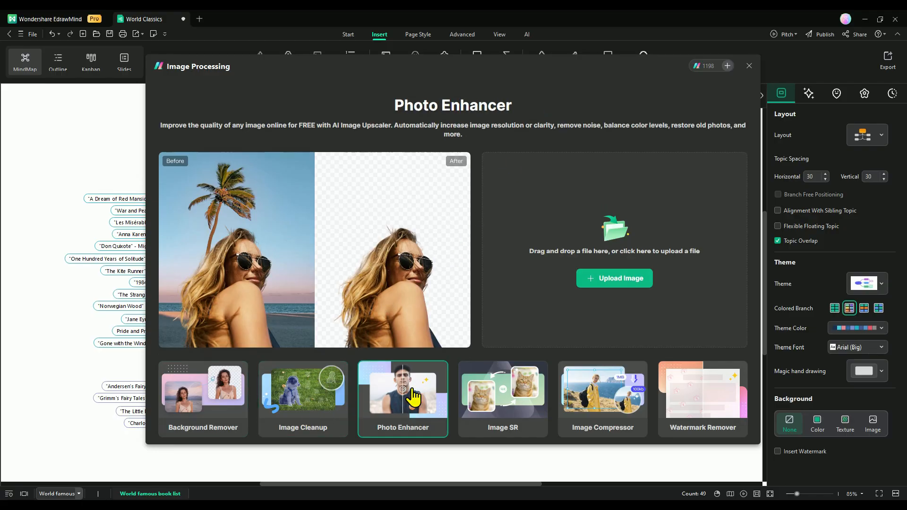
click(502, 389)
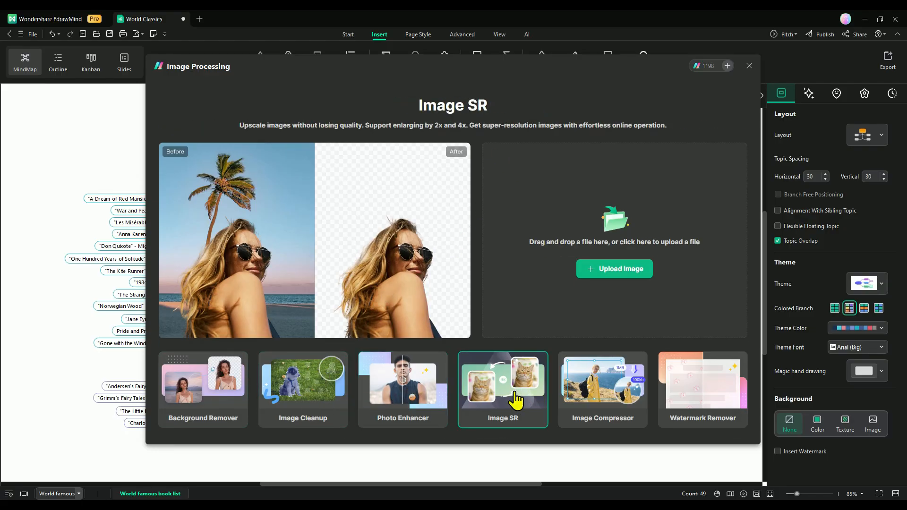
click(602, 389)
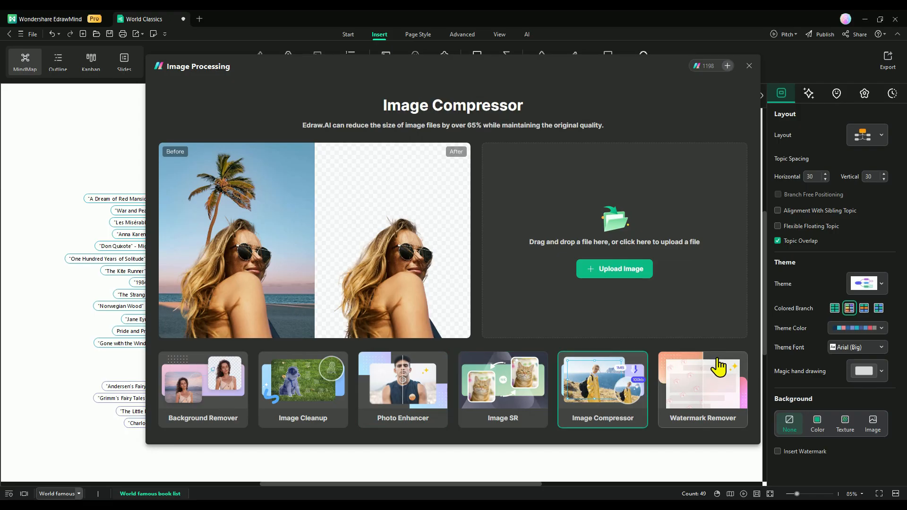
click(701, 390)
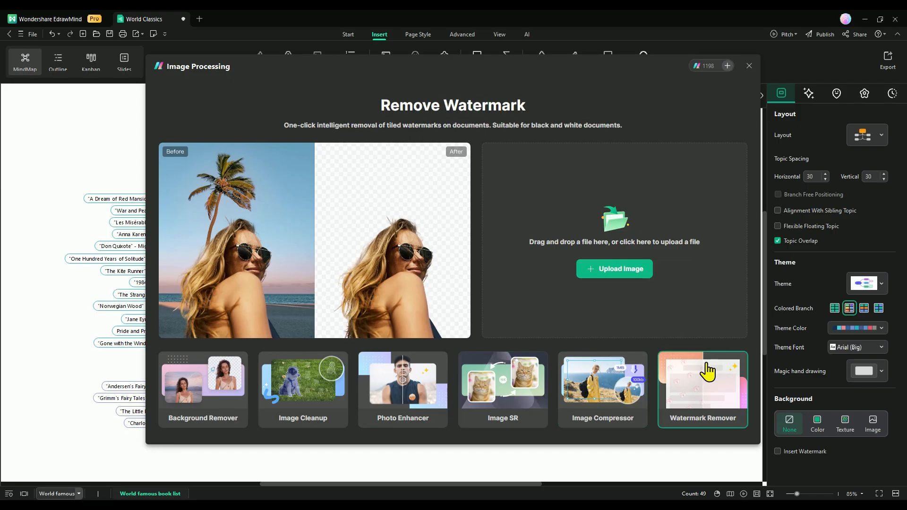
click(203, 389)
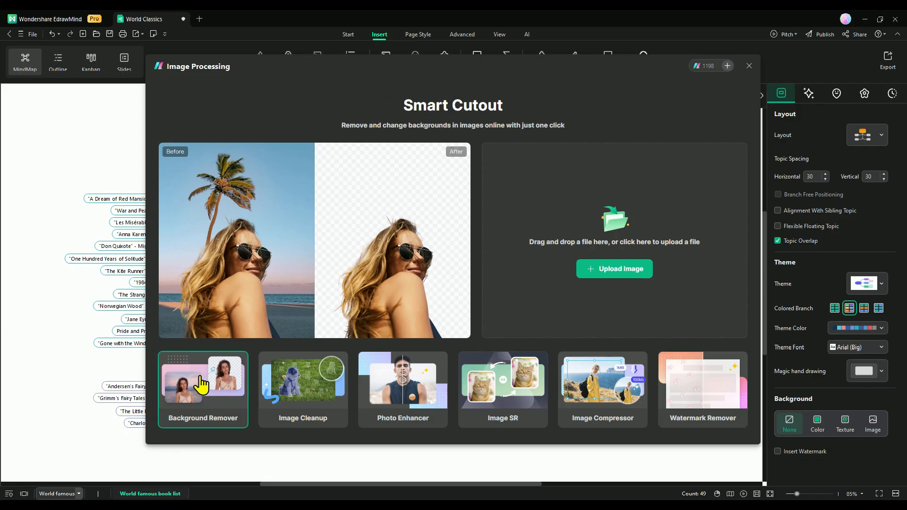
Step: Upload the woman's portrait for background removal and drag the before-and-after slider across it
click(614, 270)
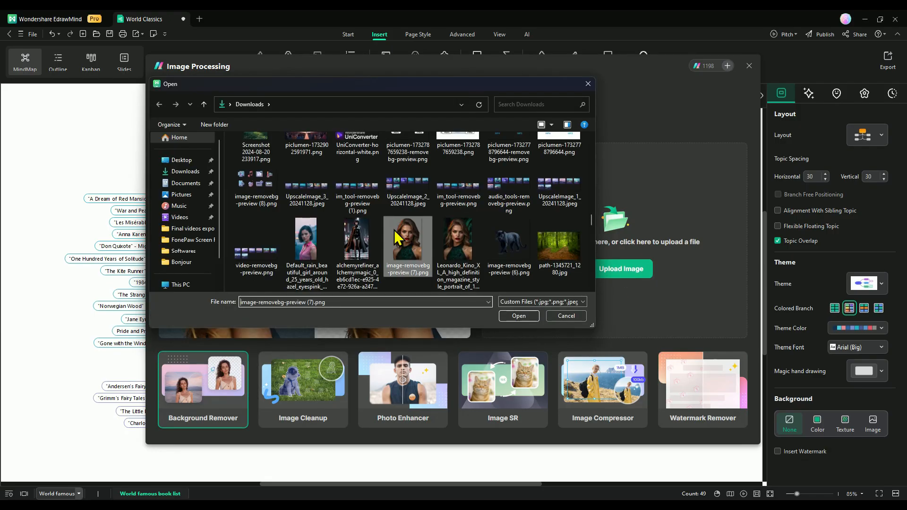
click(518, 316)
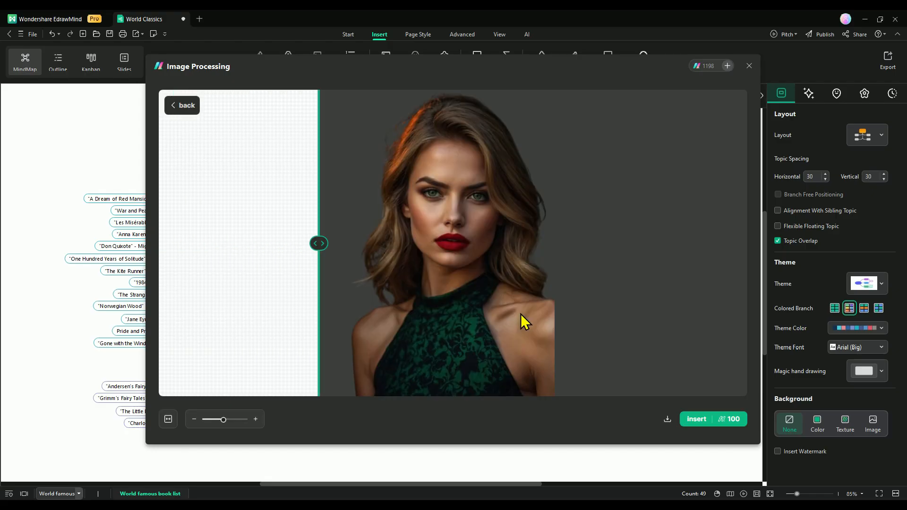
drag(319, 243, 454, 243)
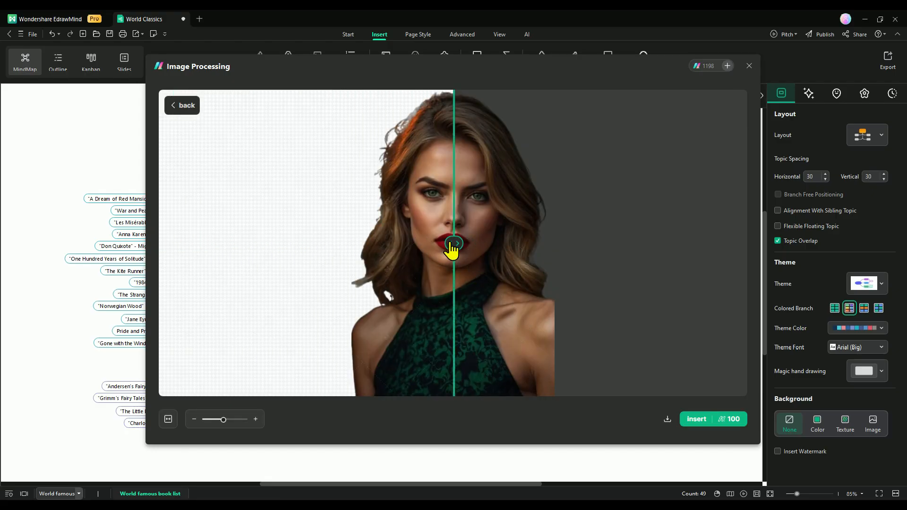
drag(455, 243, 586, 243)
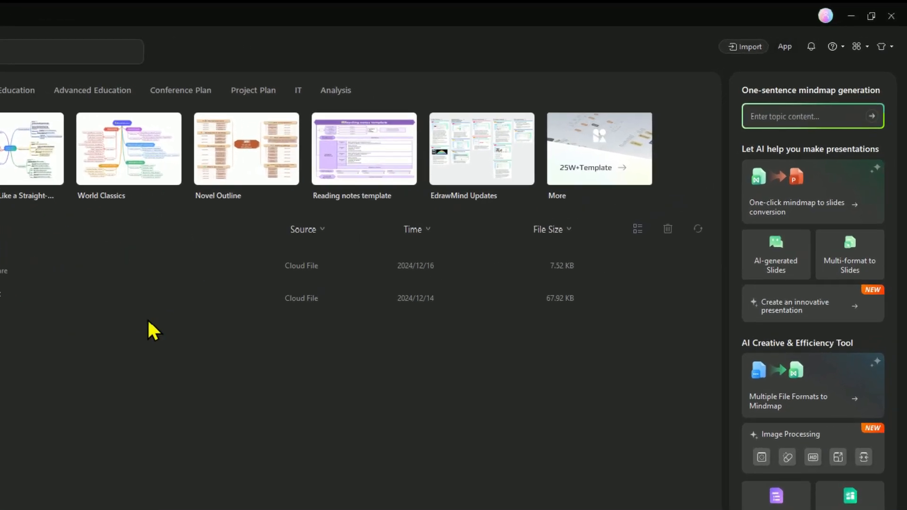
Step: Generate a mind map from the sentence 'Green Business Plantations'
text(Green Business Plantations)
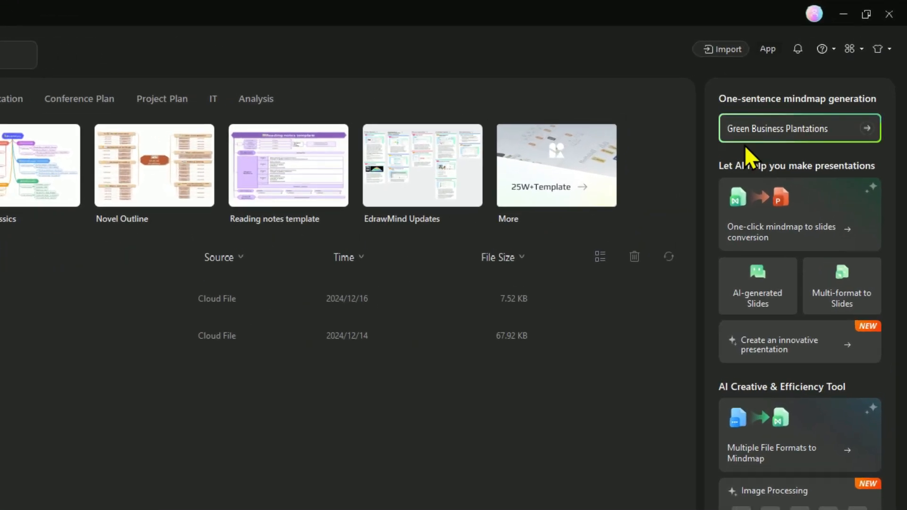
click(862, 128)
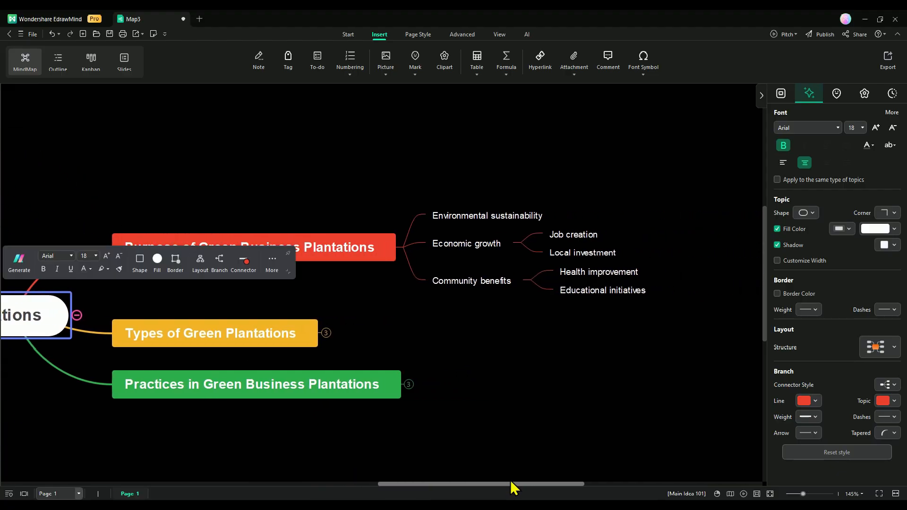
click(487, 215)
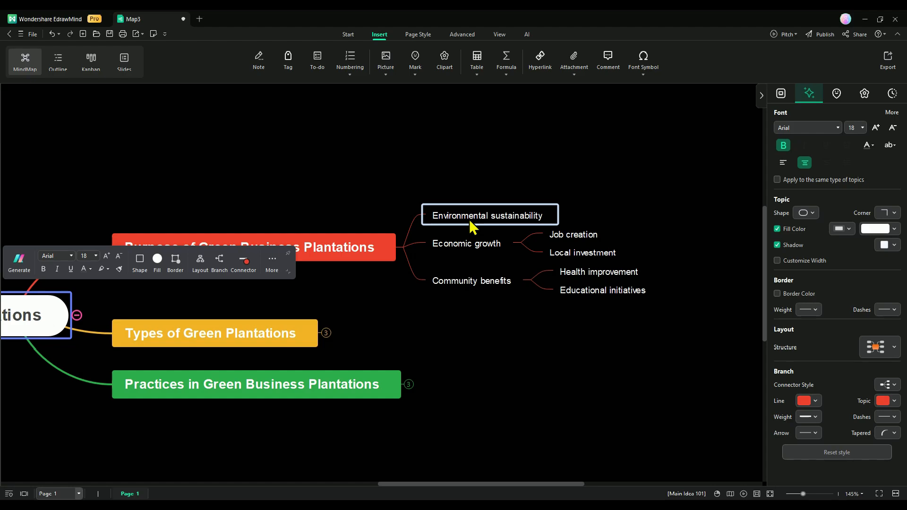
click(465, 243)
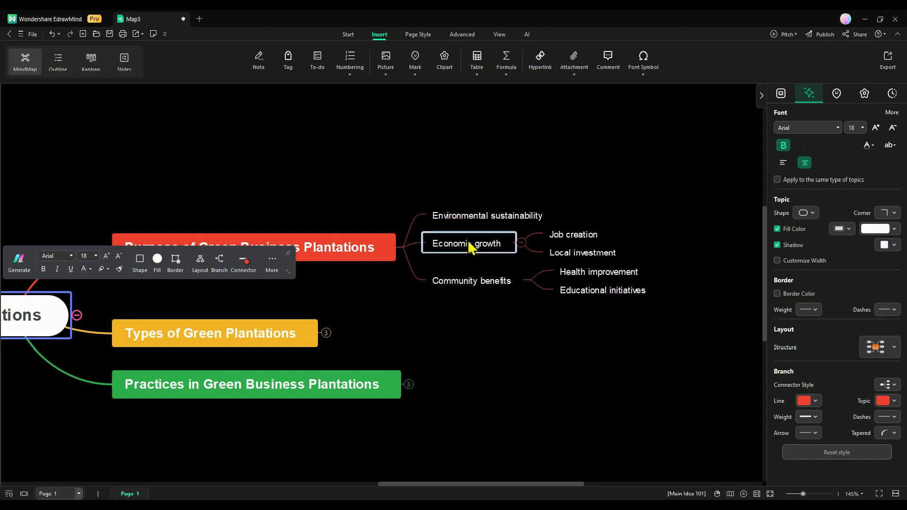
click(471, 281)
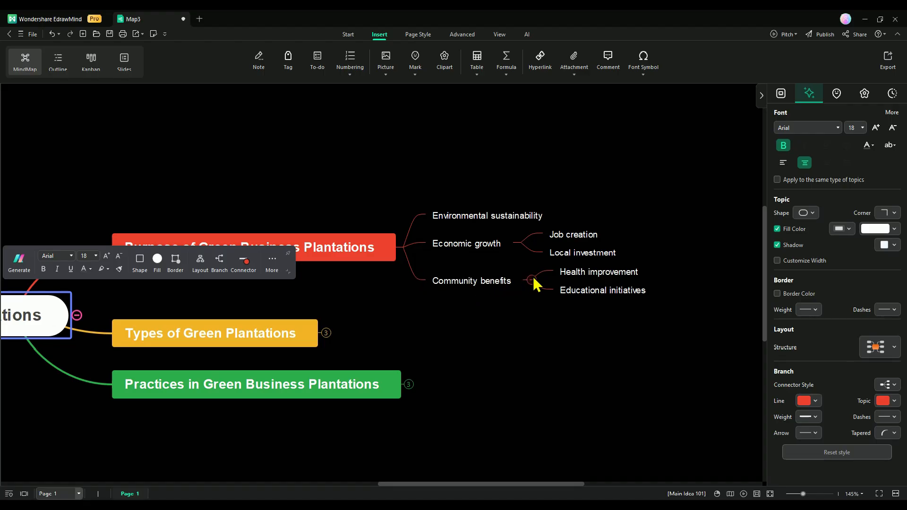
click(598, 272)
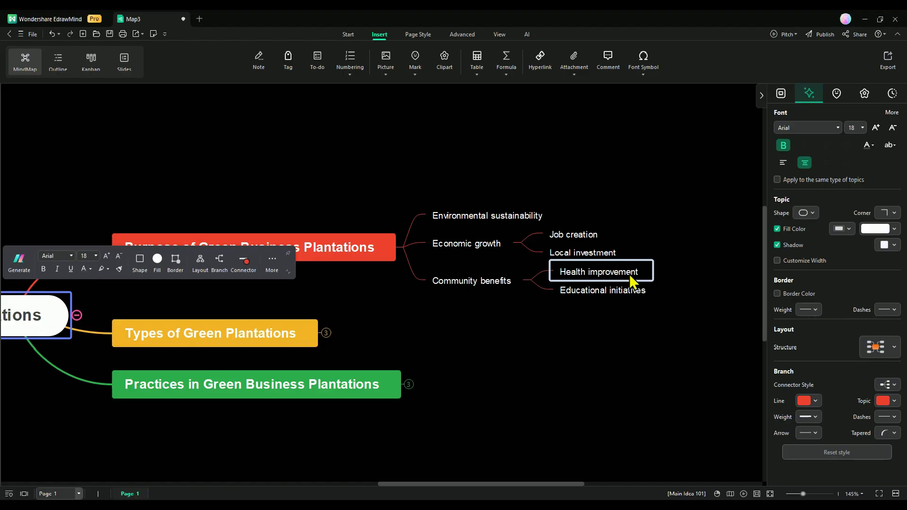
click(602, 290)
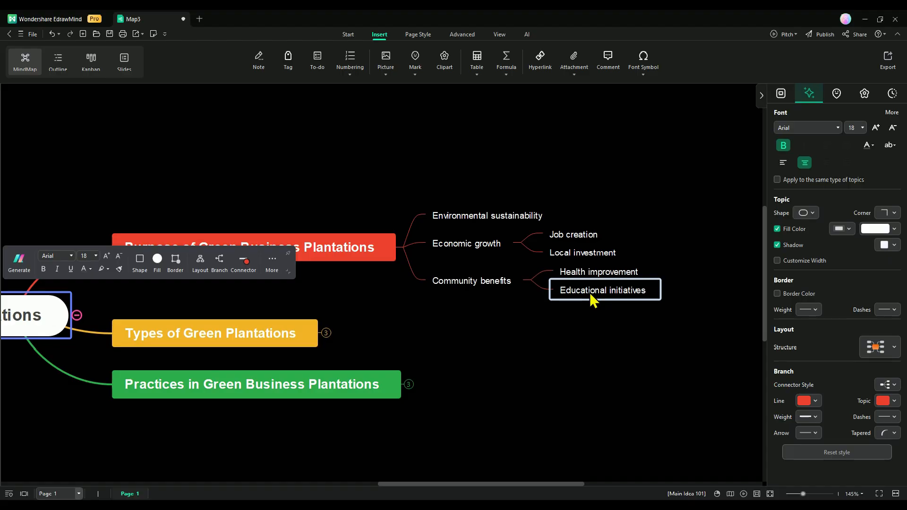
click(468, 243)
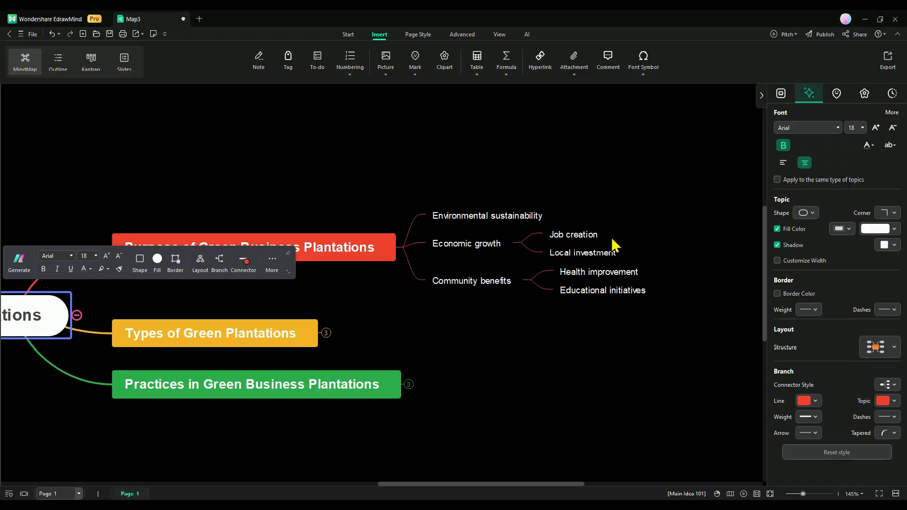
click(582, 252)
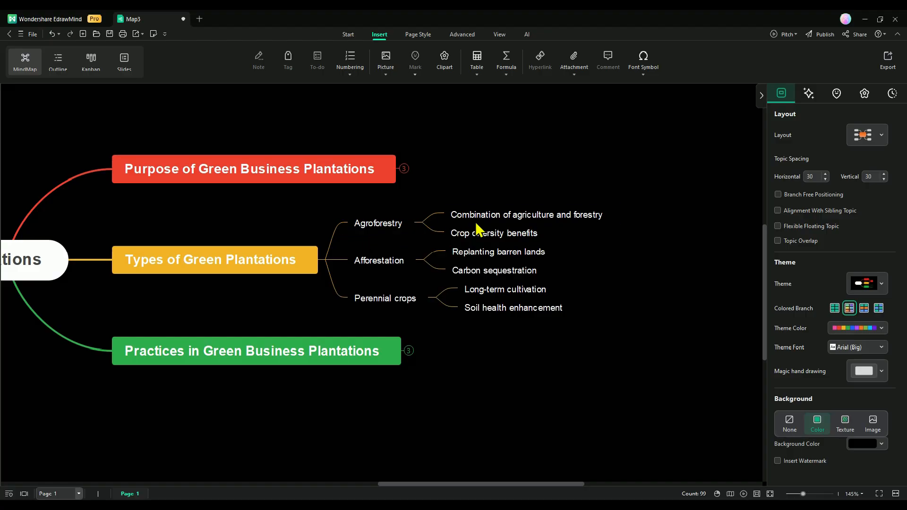
Step: Review the Types of Green Plantations subtopics from agriculture-forestry to soil health, then fold the branch
click(526, 214)
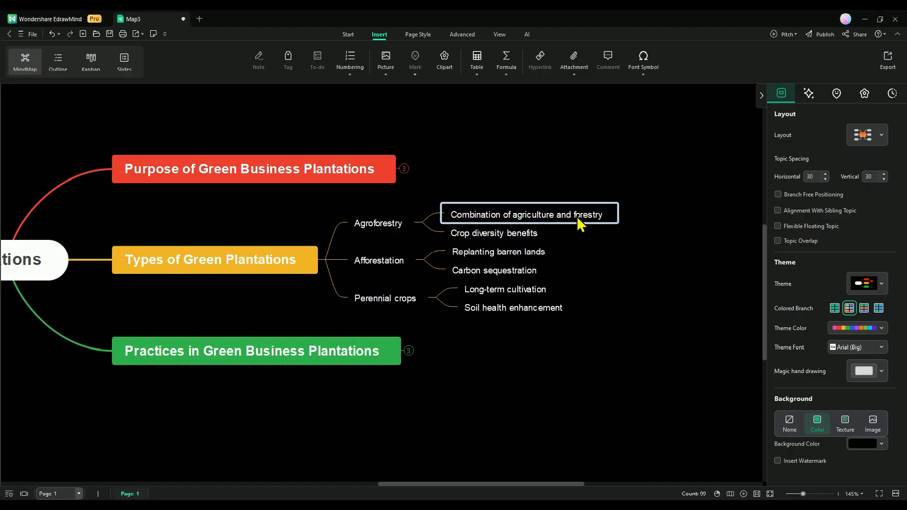
click(493, 233)
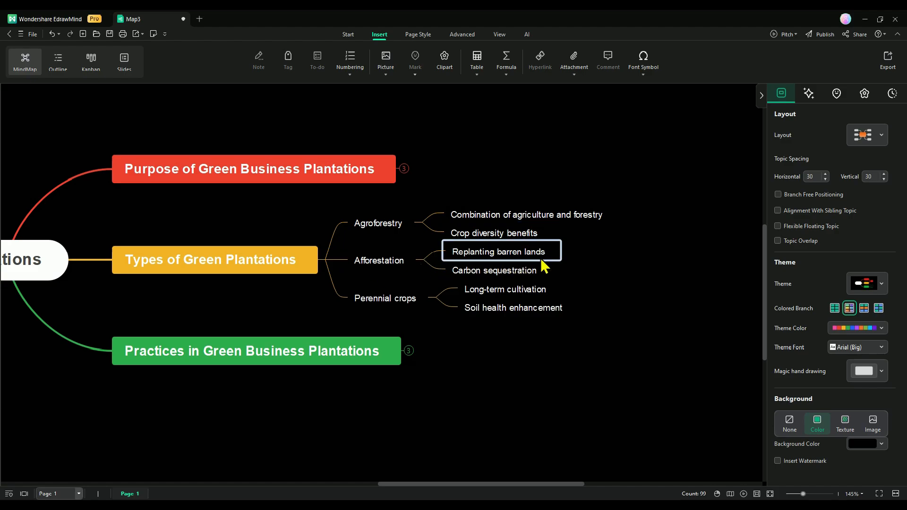
click(493, 270)
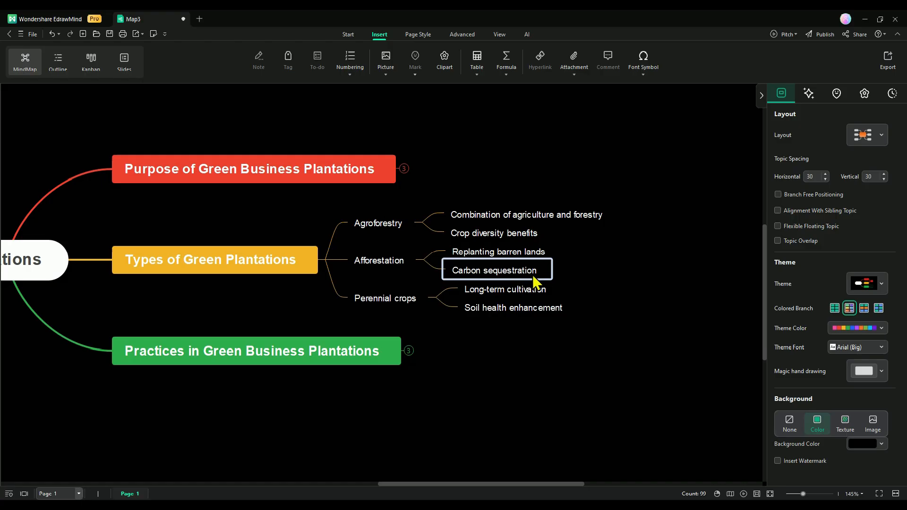
click(384, 297)
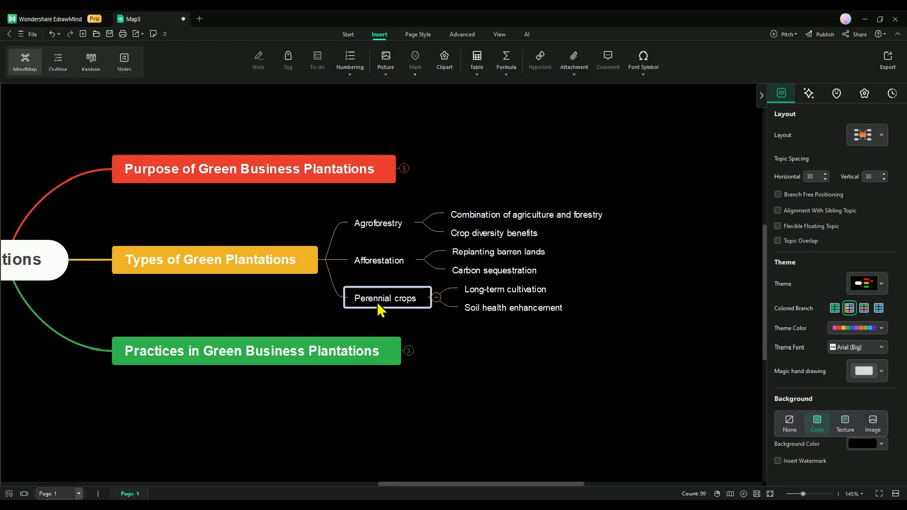
click(505, 289)
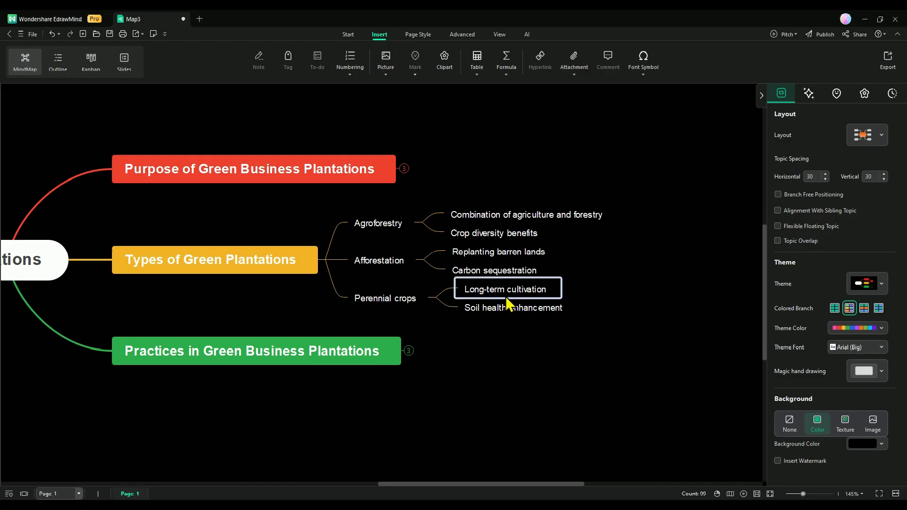
click(511, 307)
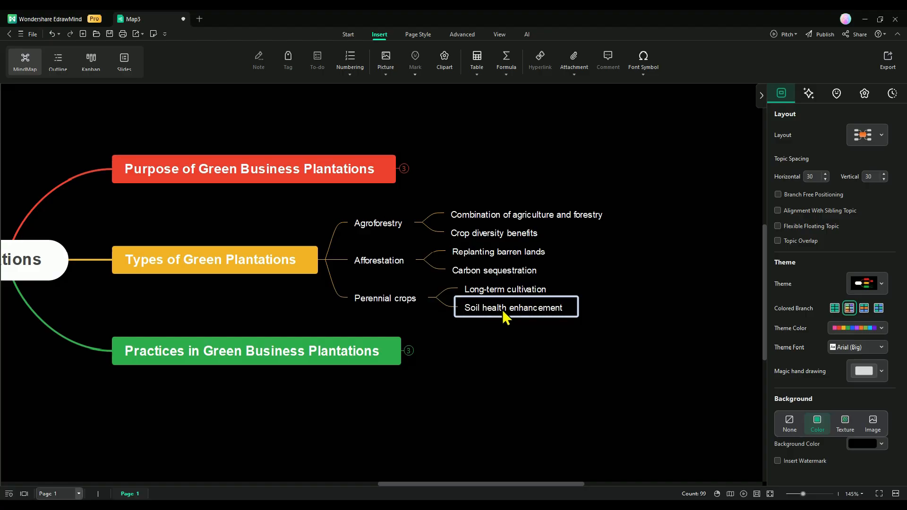
click(347, 272)
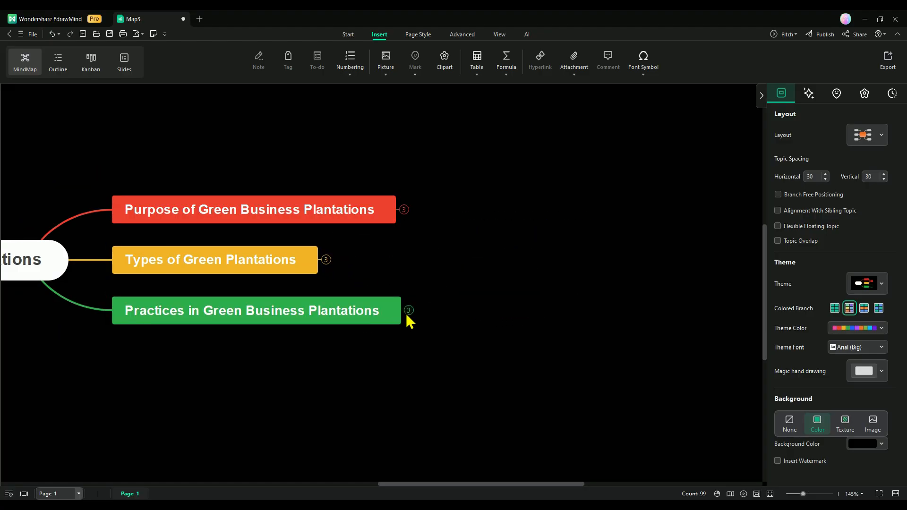
Step: Expand Practices in Green Business Plantations and inspect Water conservation methods and Drip irrigation
click(408, 310)
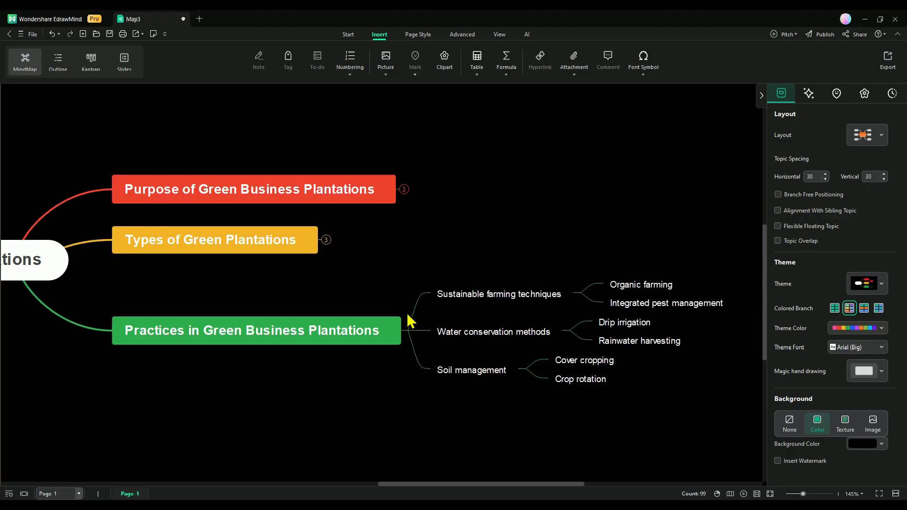
click(499, 294)
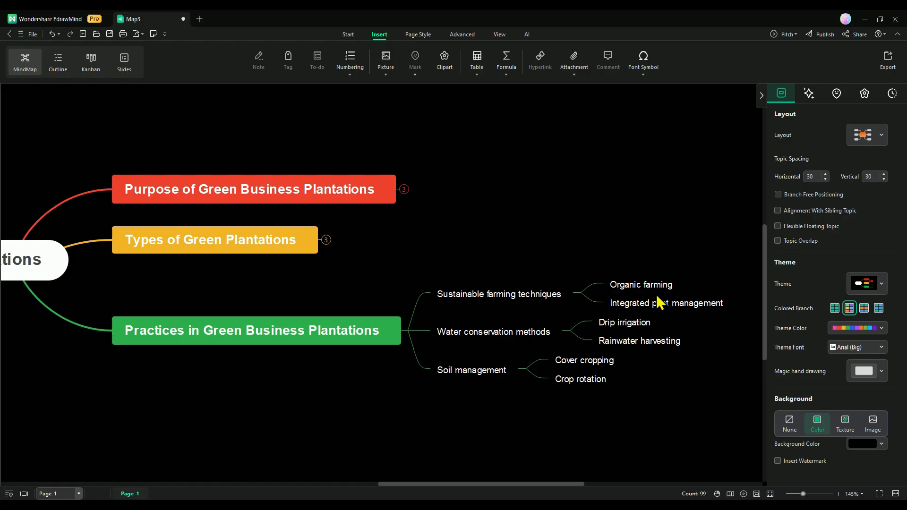
mouse_move(566, 327)
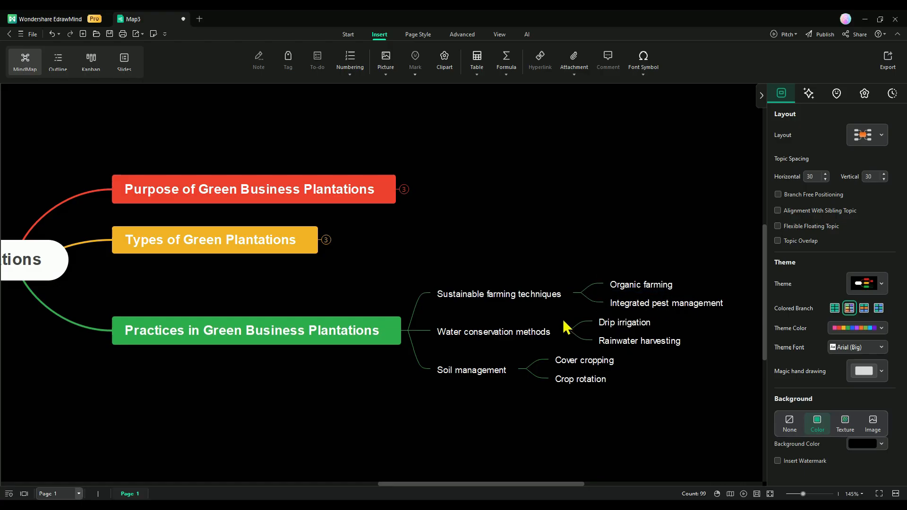
click(494, 331)
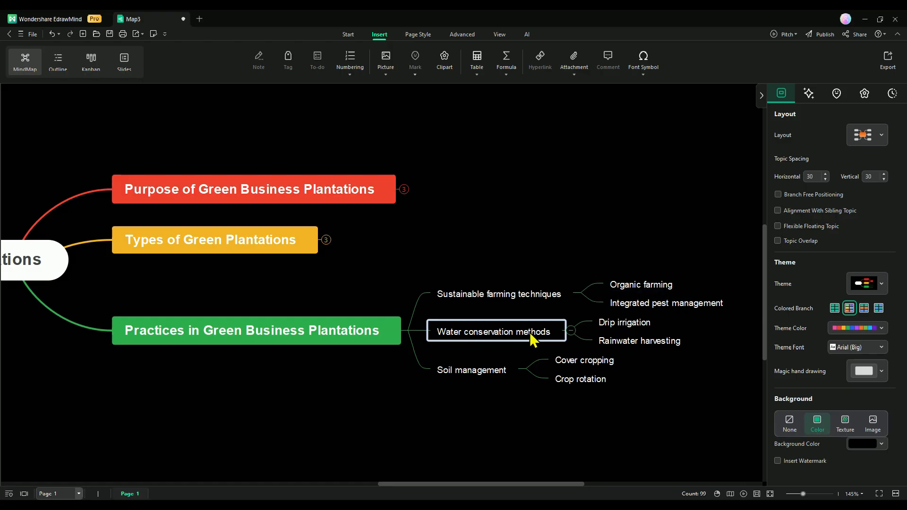
click(627, 321)
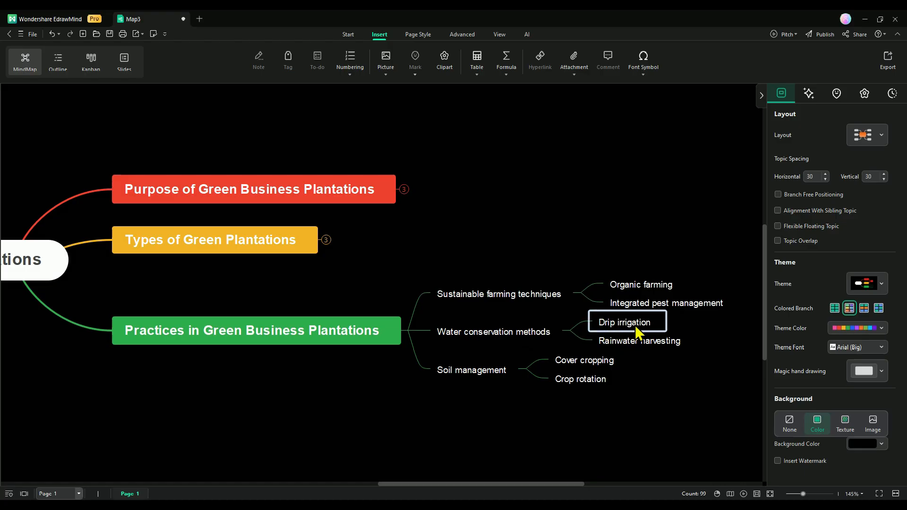
click(640, 341)
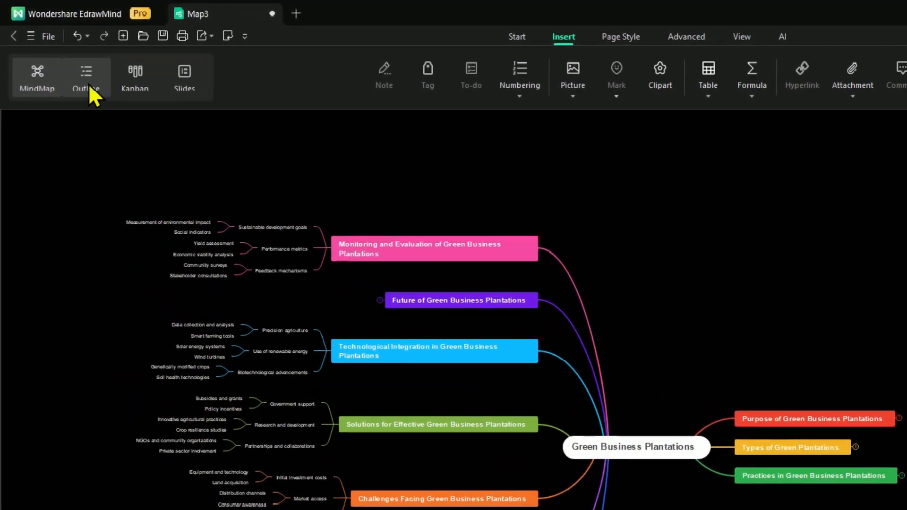
Step: Add a 'Donations' item after Product sales under Revenue generation, then view the map as a Kanban board
click(73, 69)
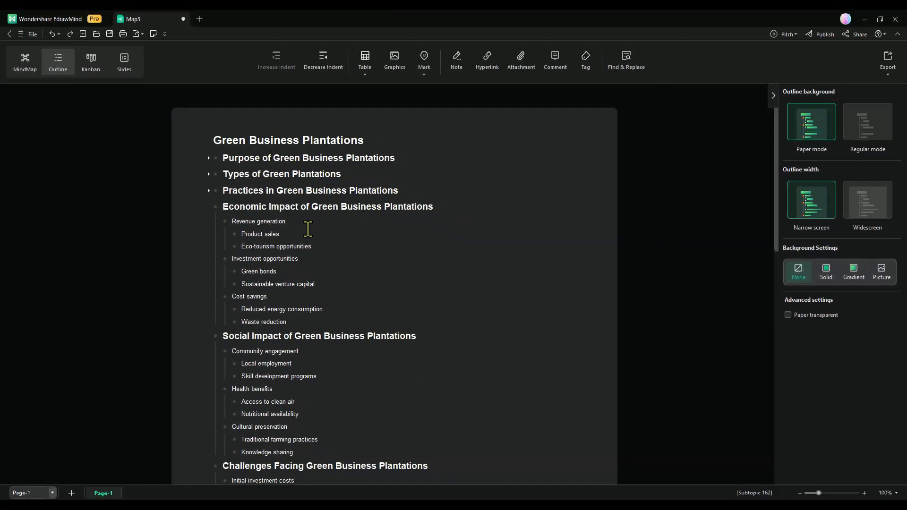
text(D)
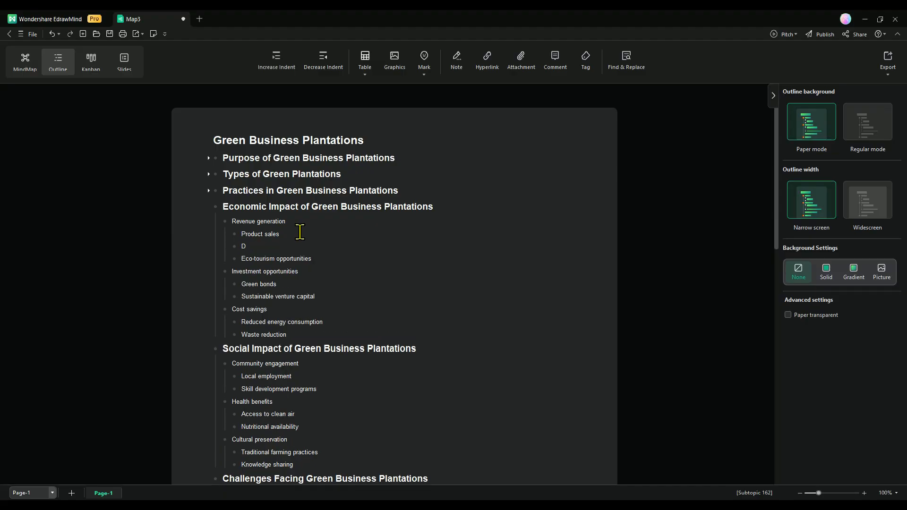
text(onations)
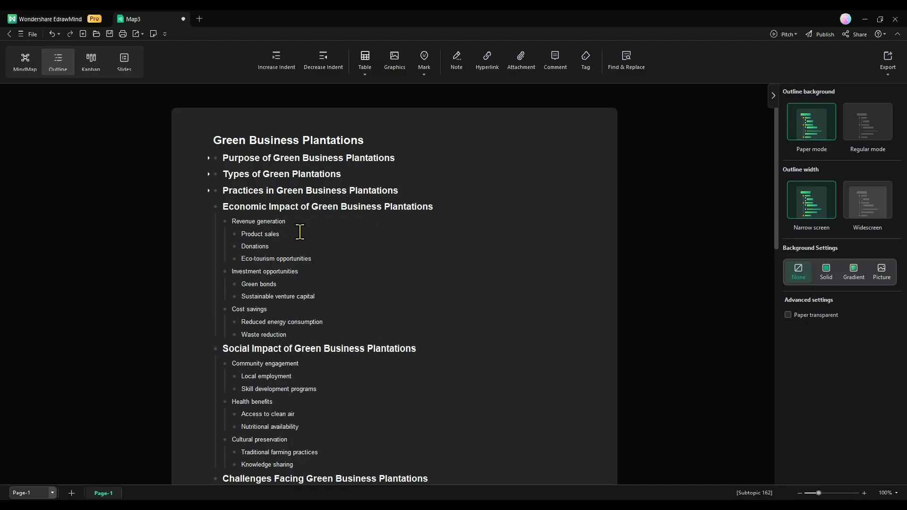
scroll(down, 3)
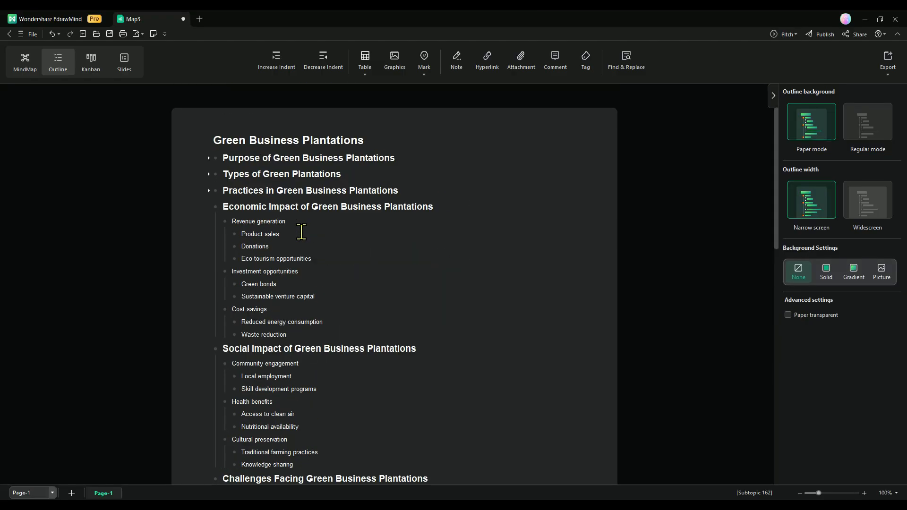
click(90, 63)
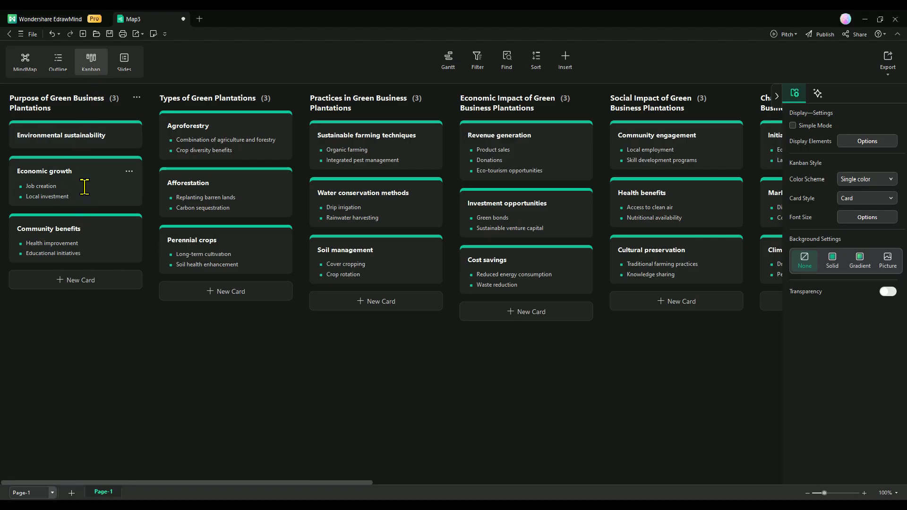
Step: Colour the Afforestation, Sustainable farming and Investment opportunities cards lime, orange and yellow, tracking progress on Investment opportunities
click(817, 93)
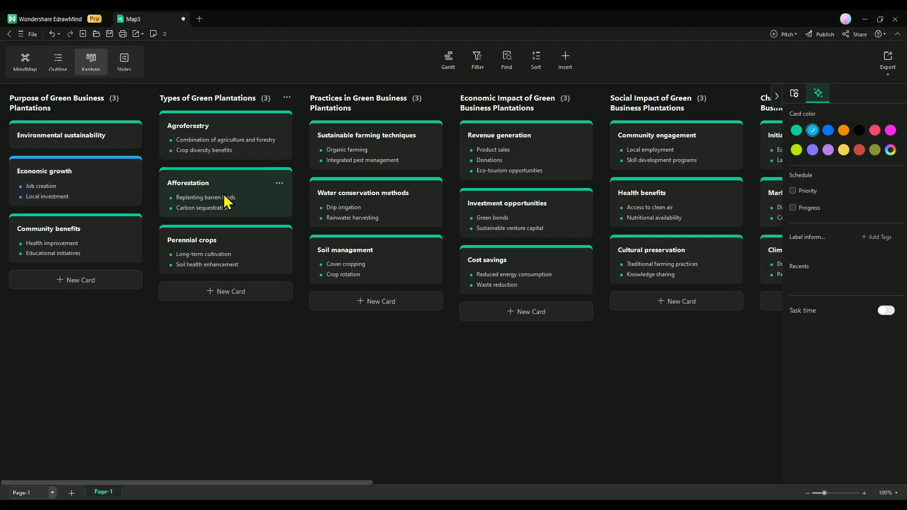
click(796, 149)
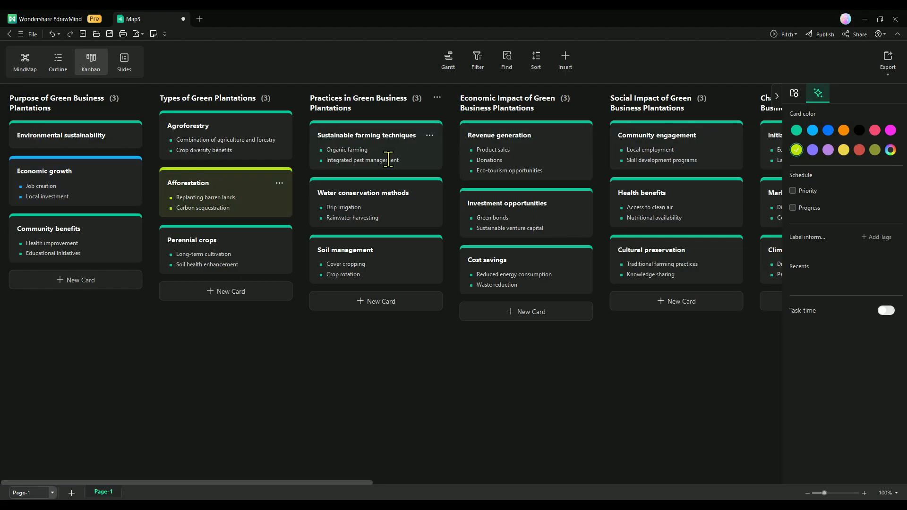
click(842, 130)
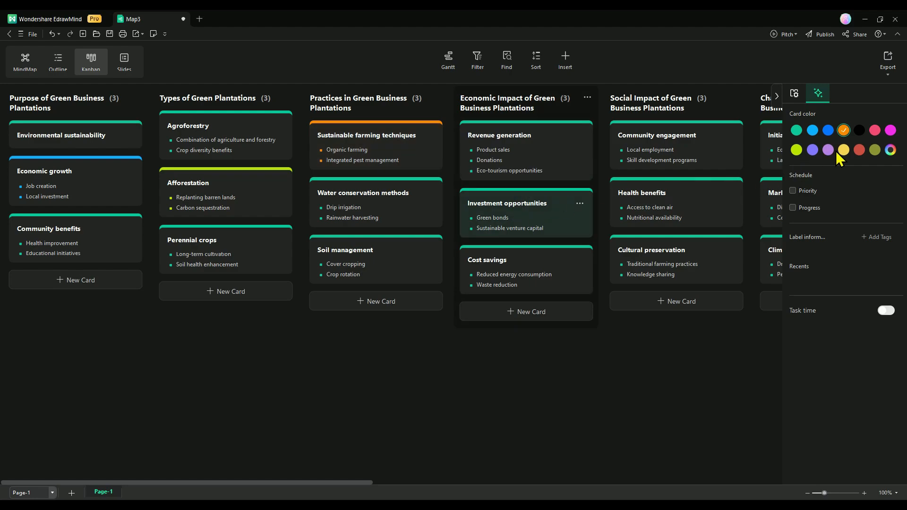
click(843, 150)
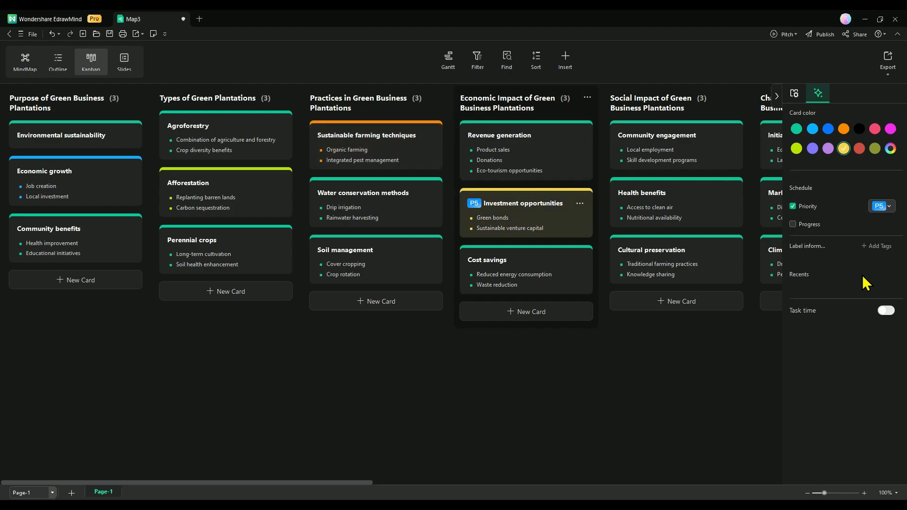
click(792, 225)
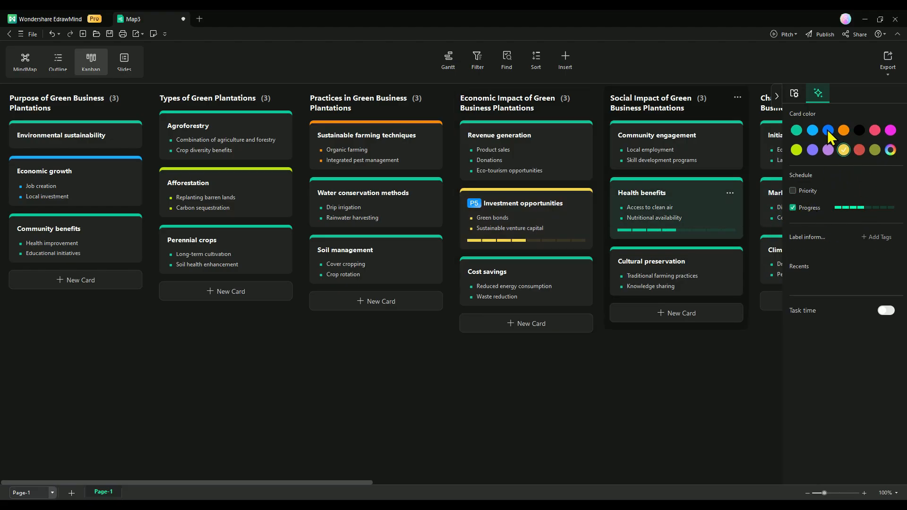
Step: Give the Health benefits card a task time and a light blue colour, then move to the Slides view
click(827, 129)
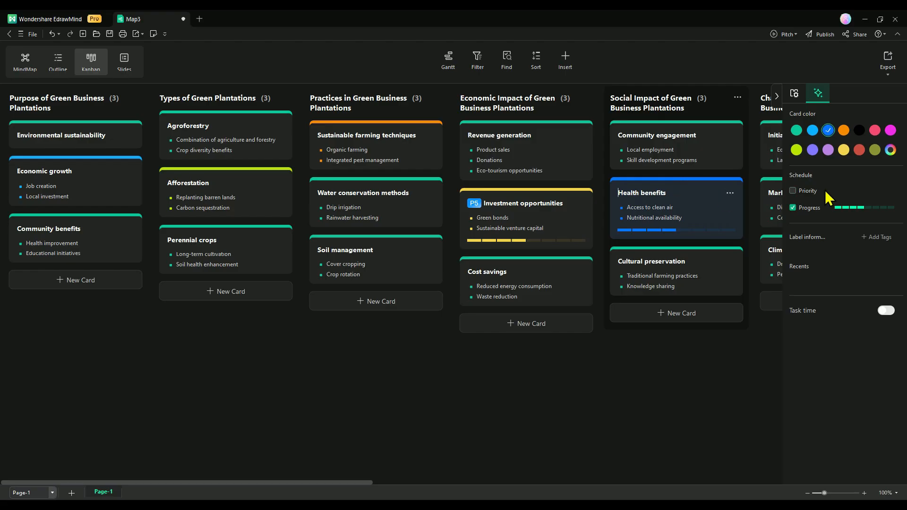
click(885, 310)
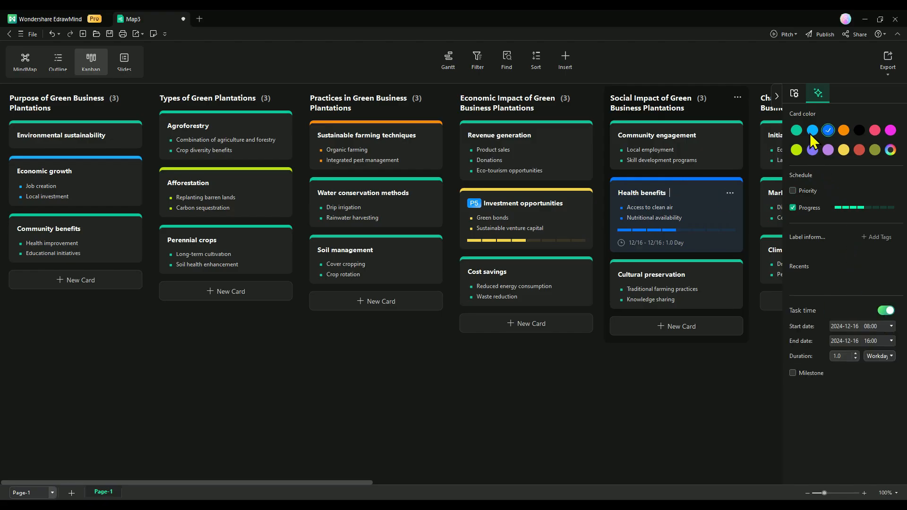
click(812, 129)
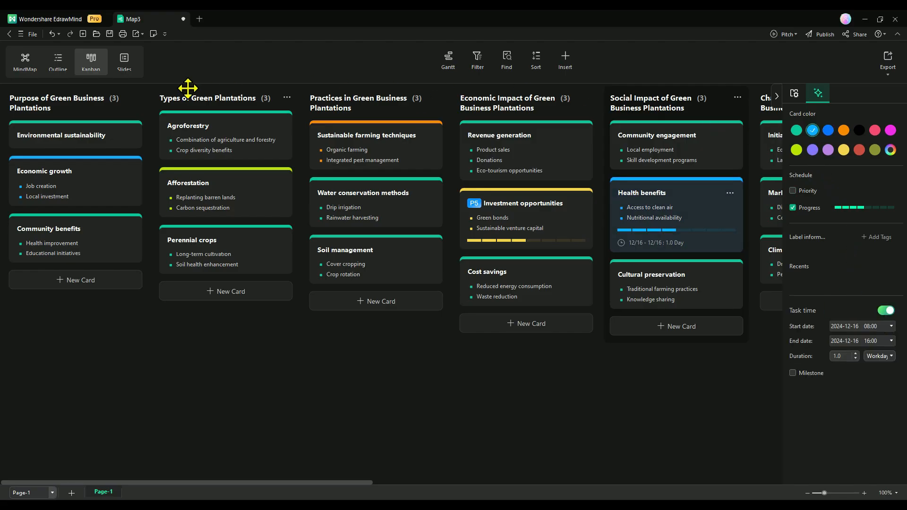
click(124, 60)
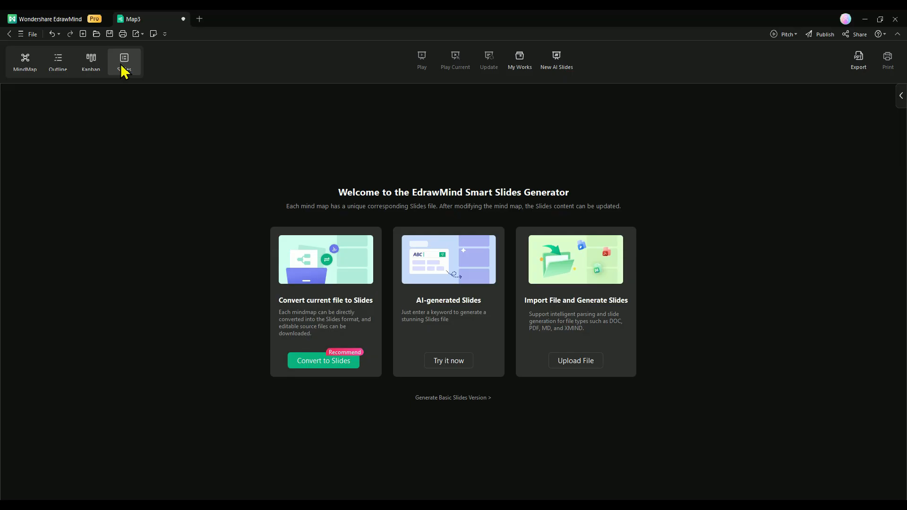
Step: Convert the map to slides using the blue glowing template and generate the PPT
click(323, 359)
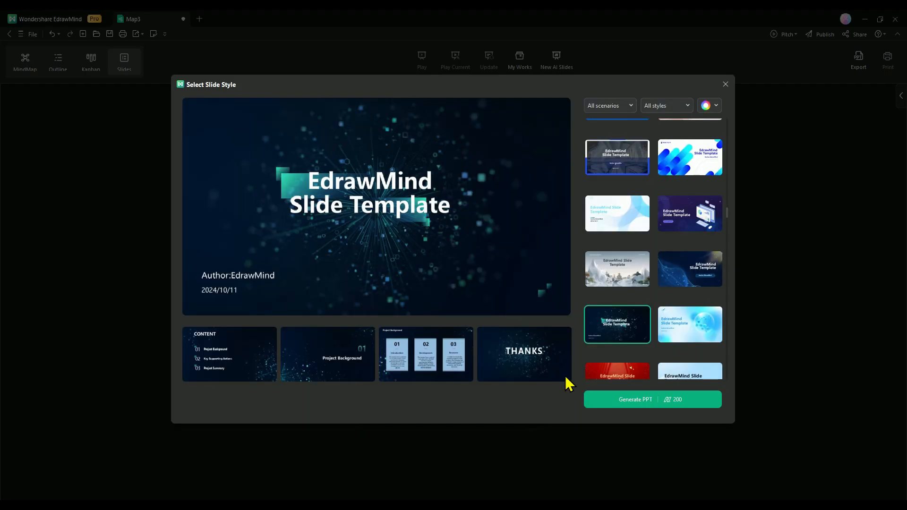
scroll(down, 3)
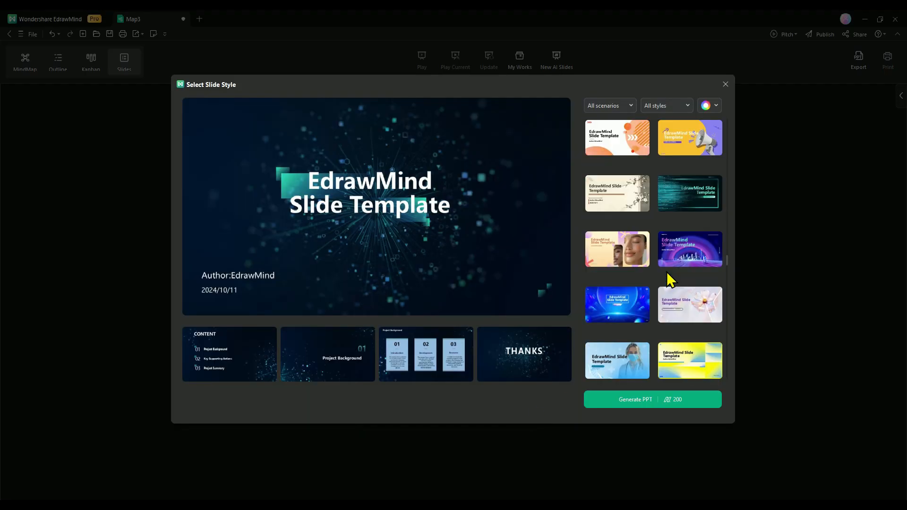
click(617, 305)
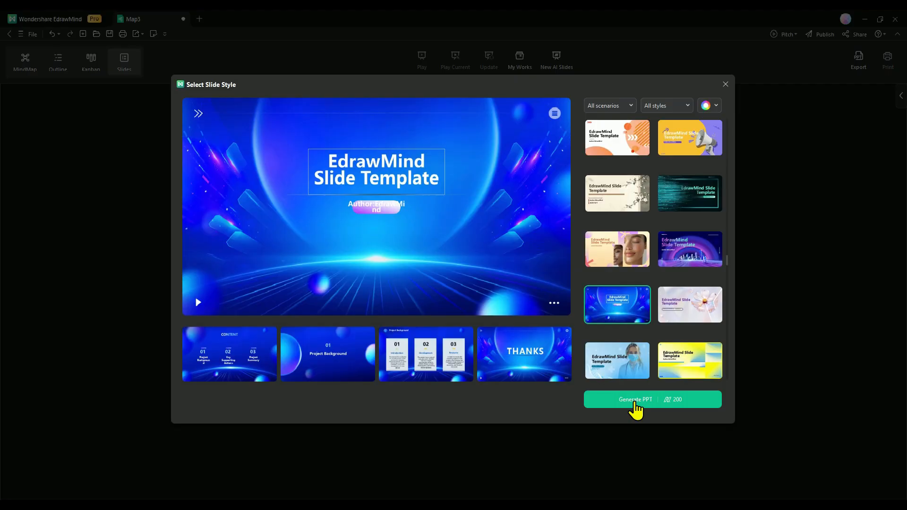
click(634, 399)
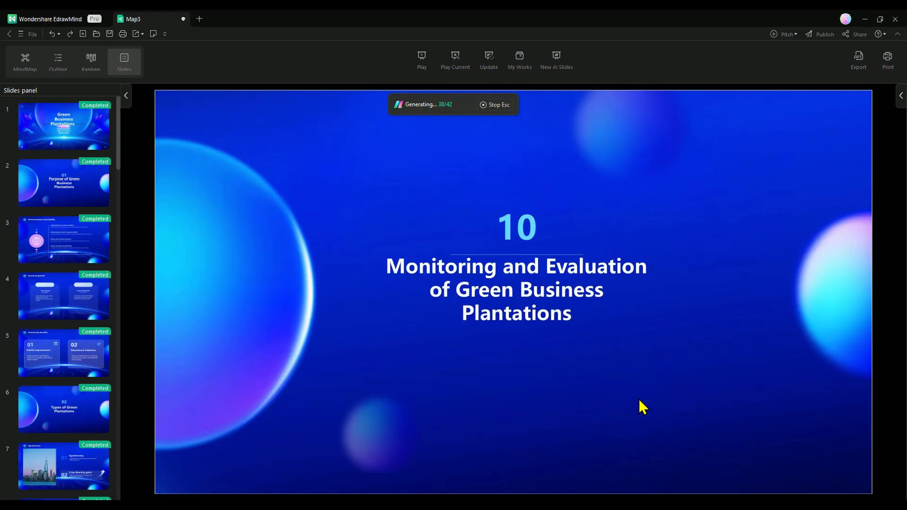
Step: Play the map as a full-screen pitch presentation and advance to the pyramid overview slide
click(421, 60)
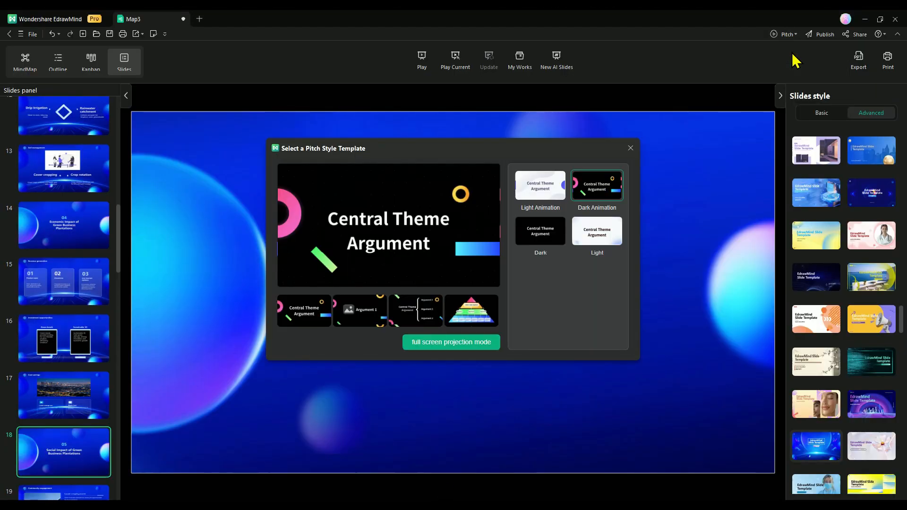
click(451, 342)
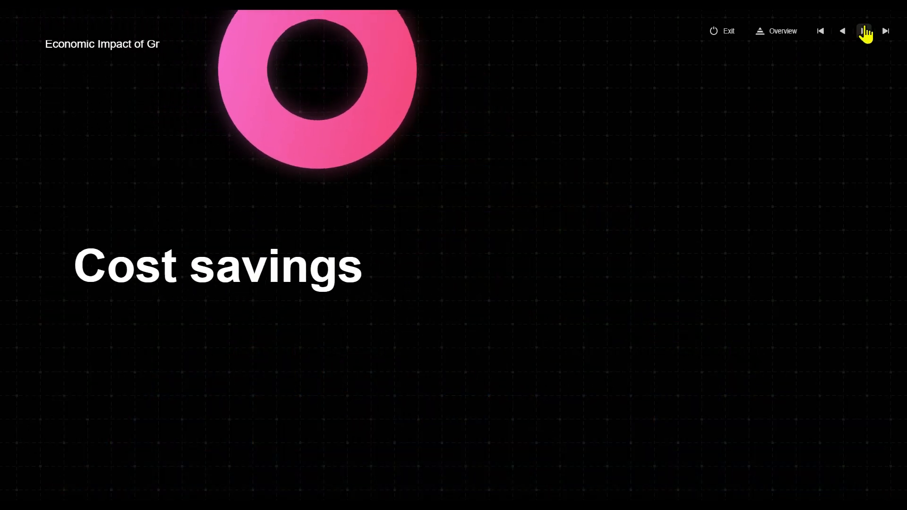
click(776, 30)
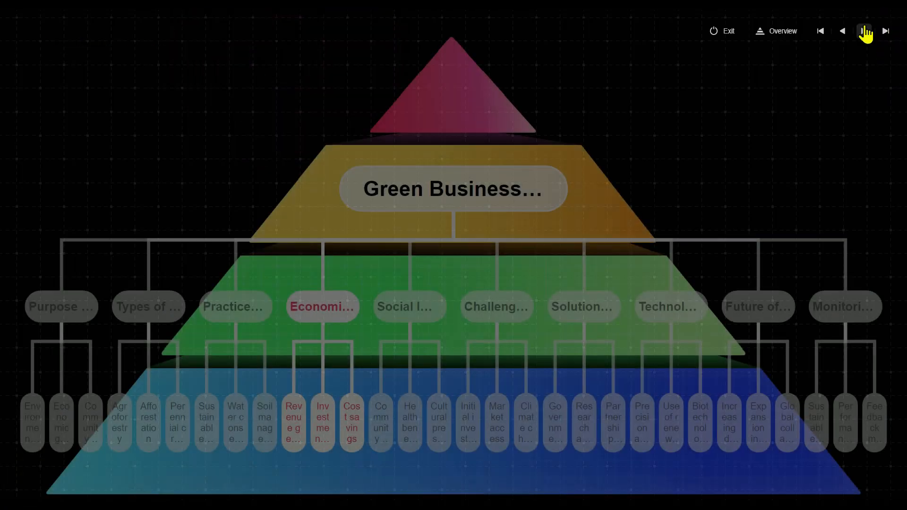